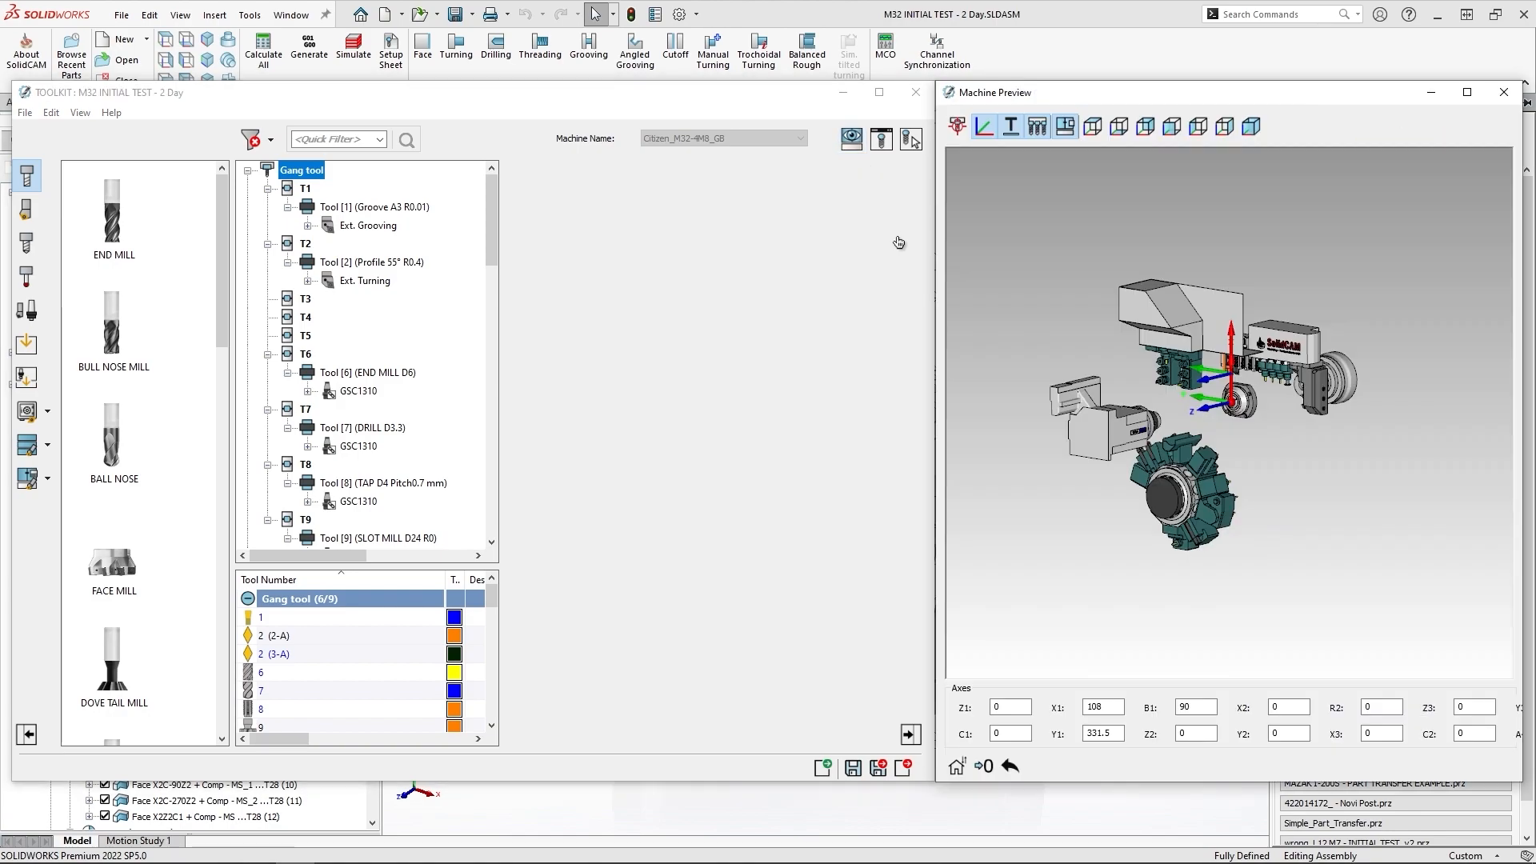
pyautogui.moveTo(568, 318)
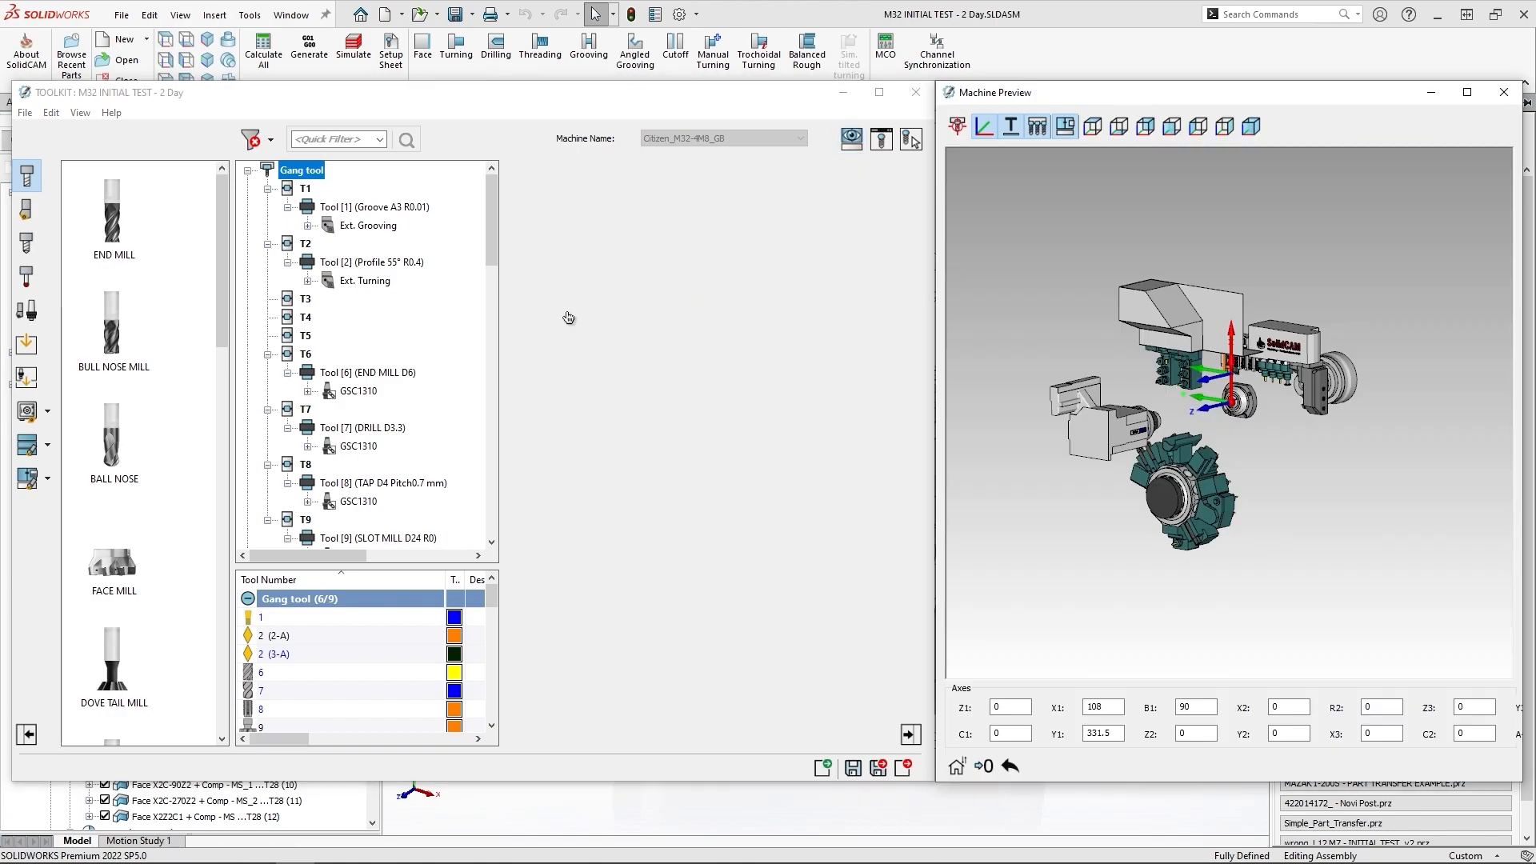
# Show the T2 external turning tool's parameter data: 16 mm square shank, 100 mm length.
pyautogui.click(363, 280)
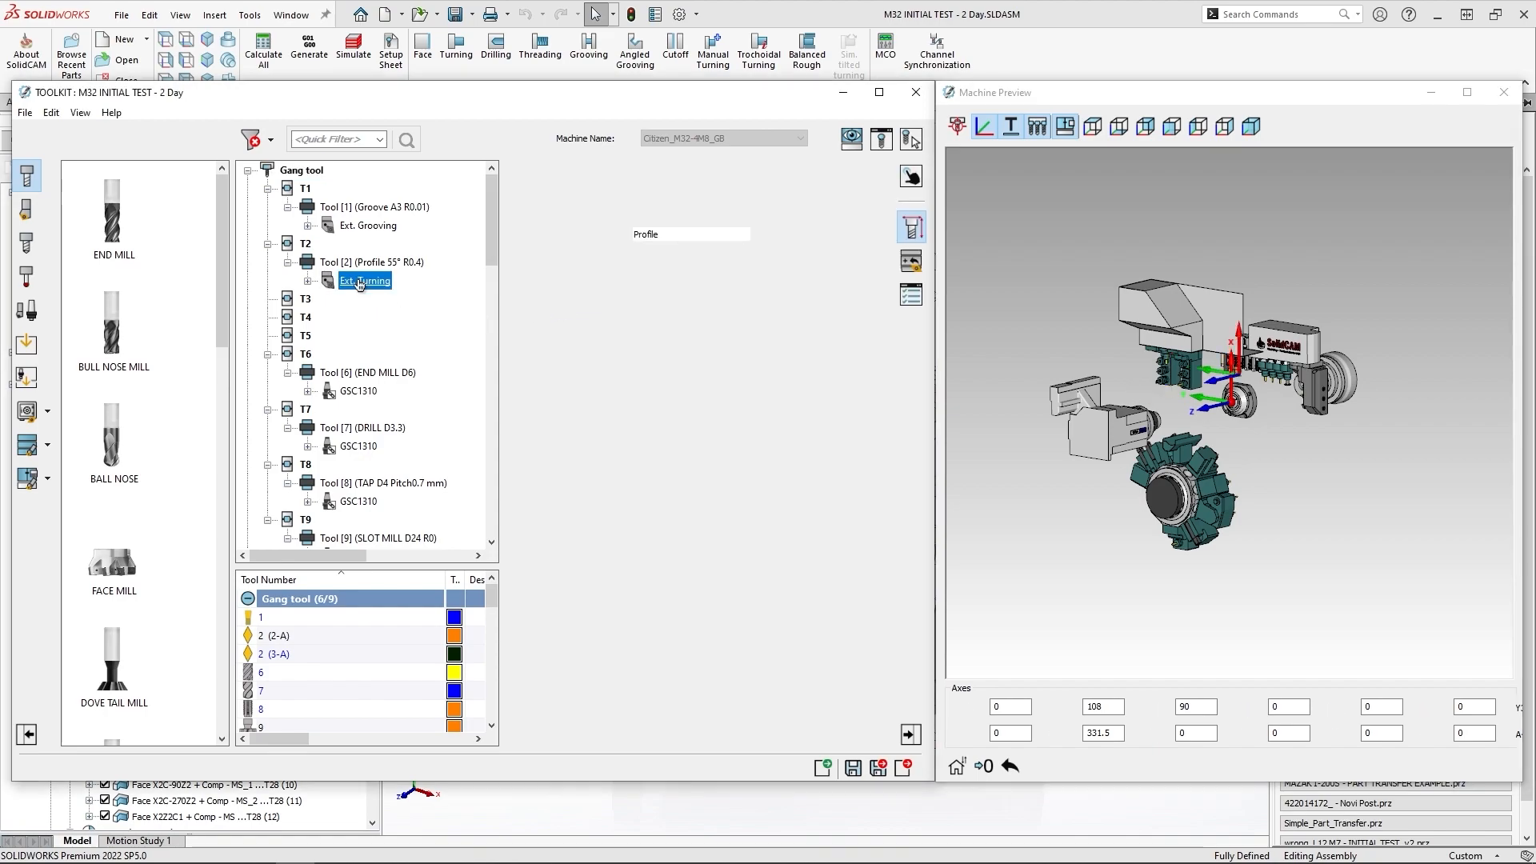
pyautogui.click(365, 280)
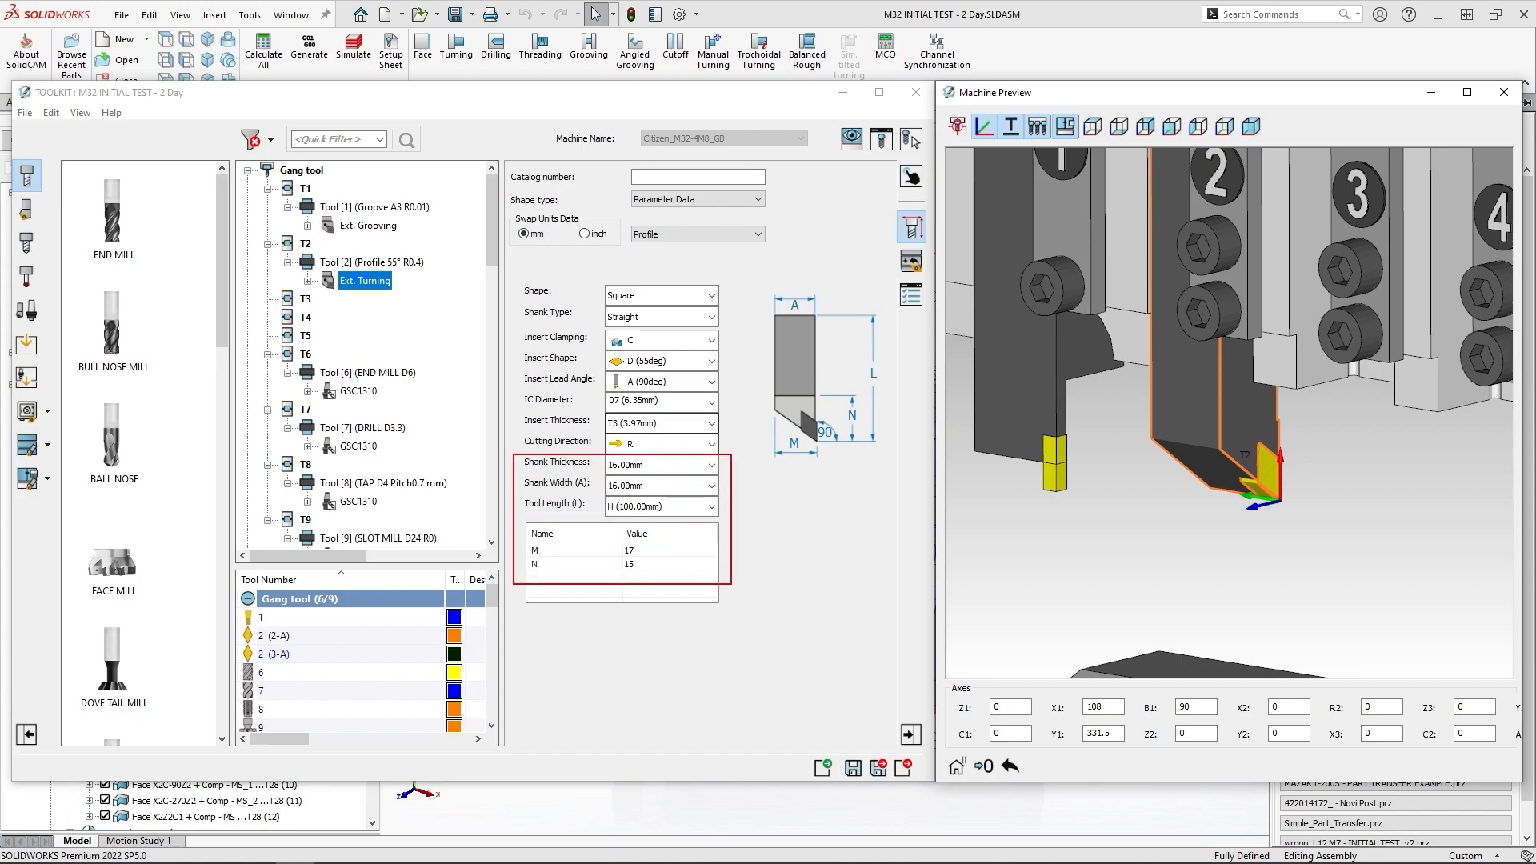
# Set the T2 insert to V (35deg), IC diameter 11 (6.35mm), tool length F (80.00mm).
pyautogui.click(712, 358)
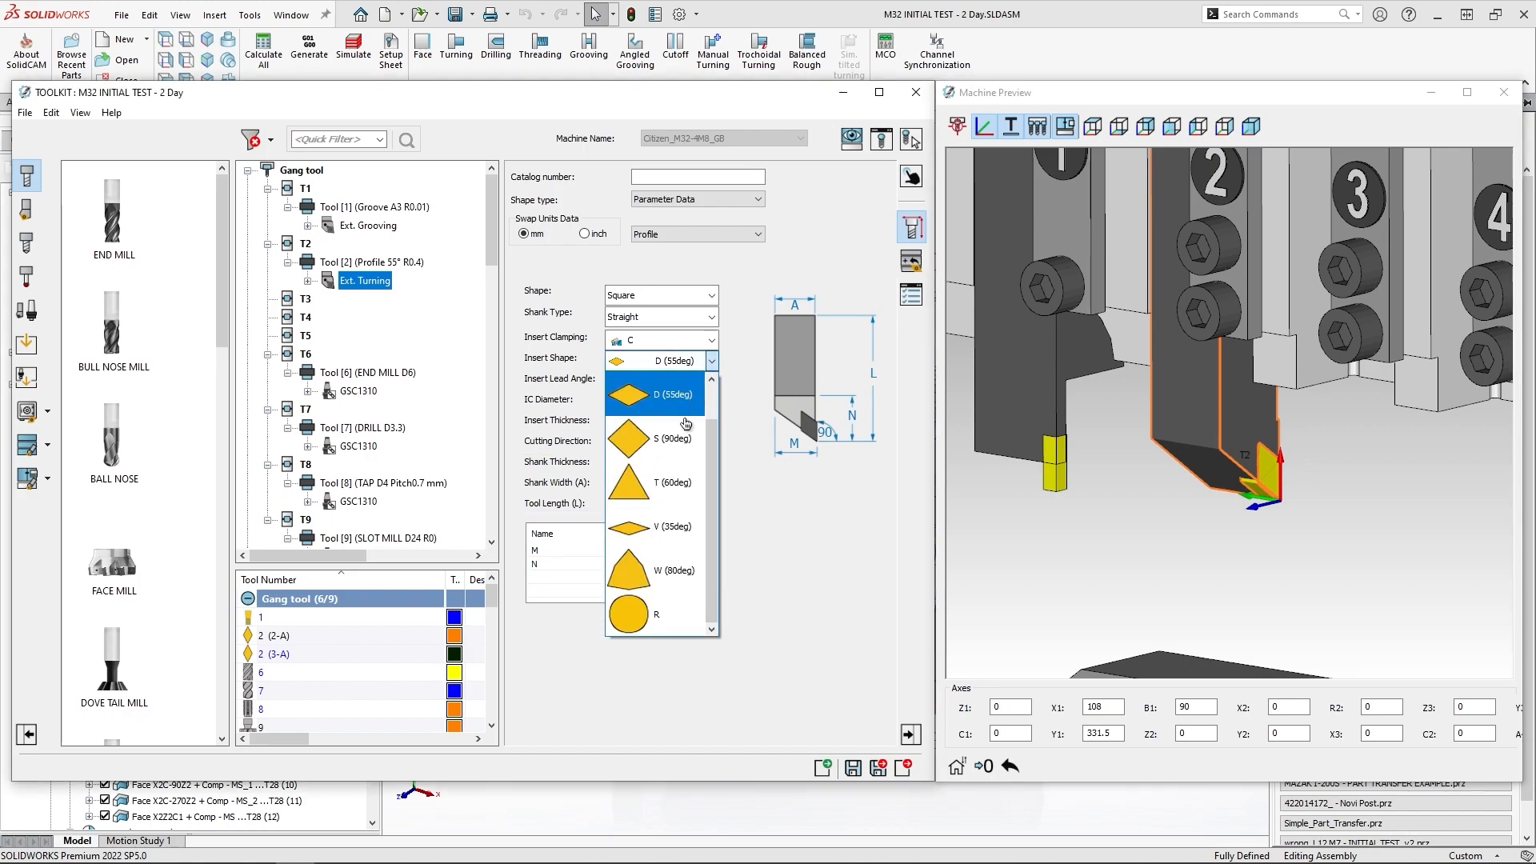
pyautogui.click(646, 527)
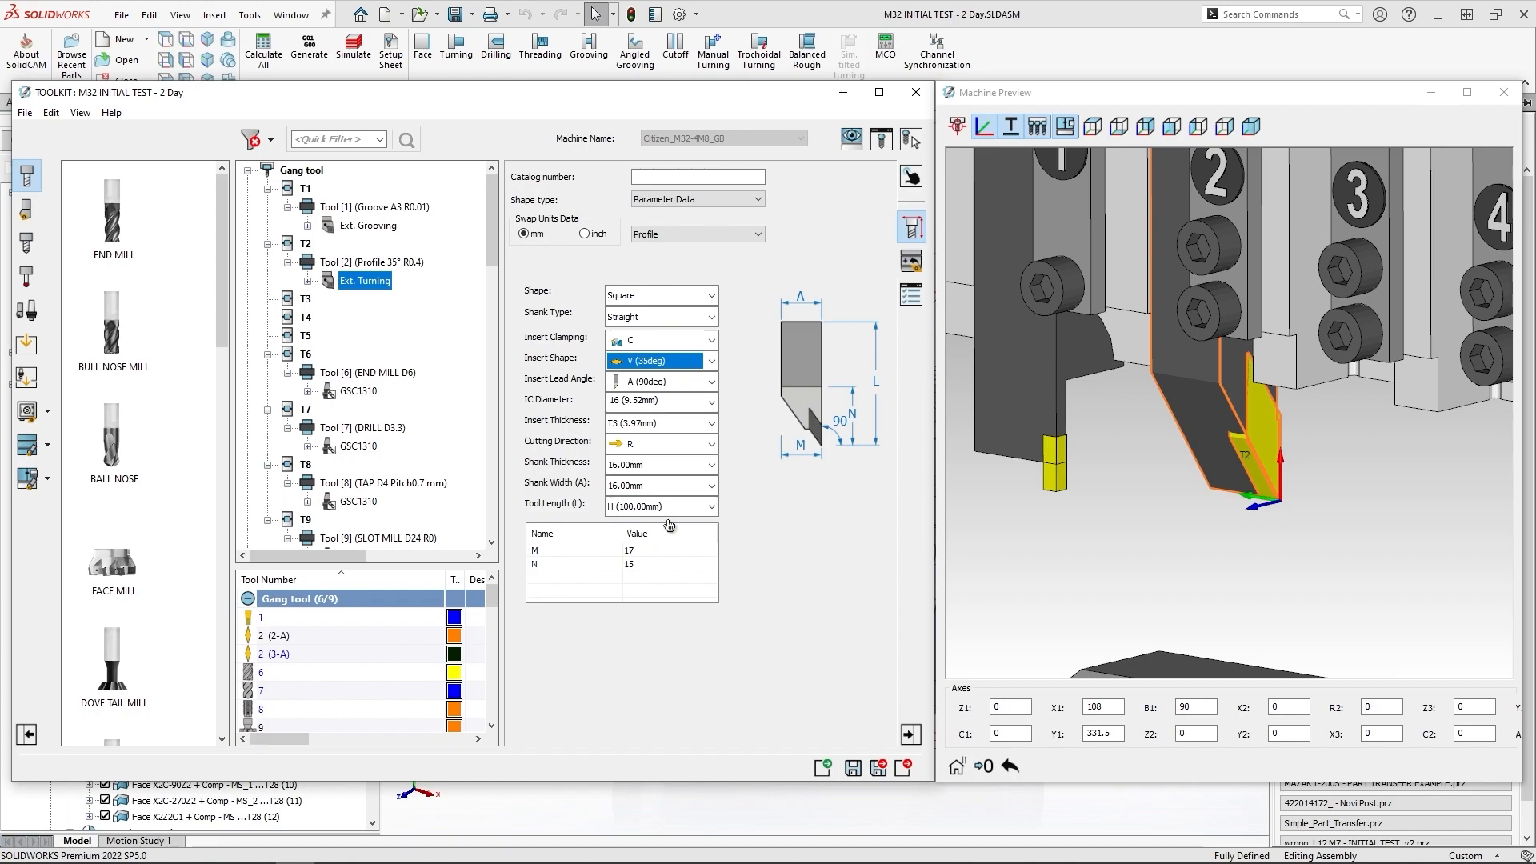
pyautogui.click(710, 401)
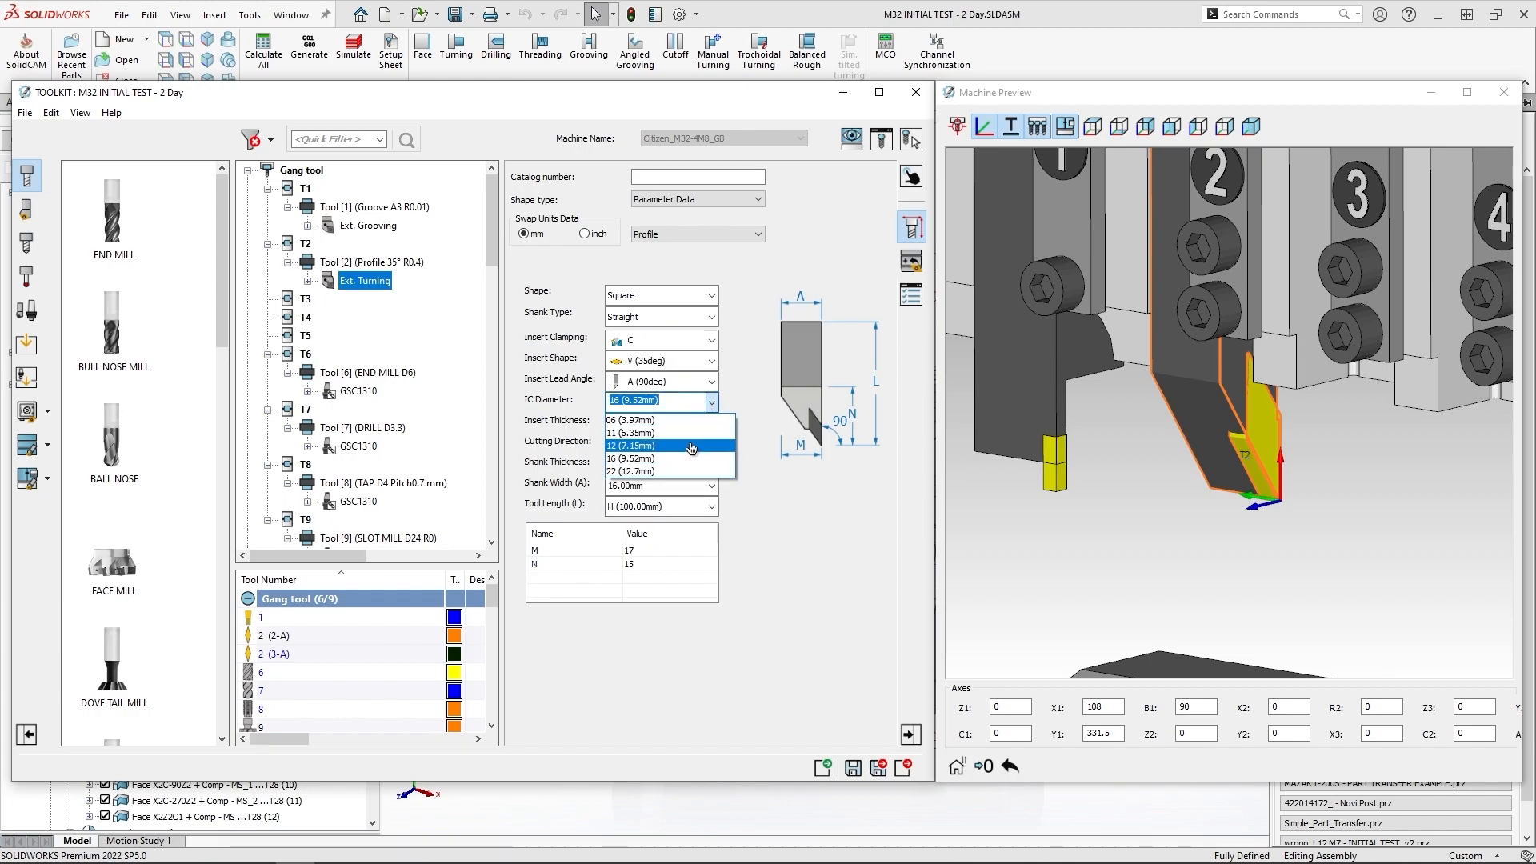
pyautogui.click(630, 432)
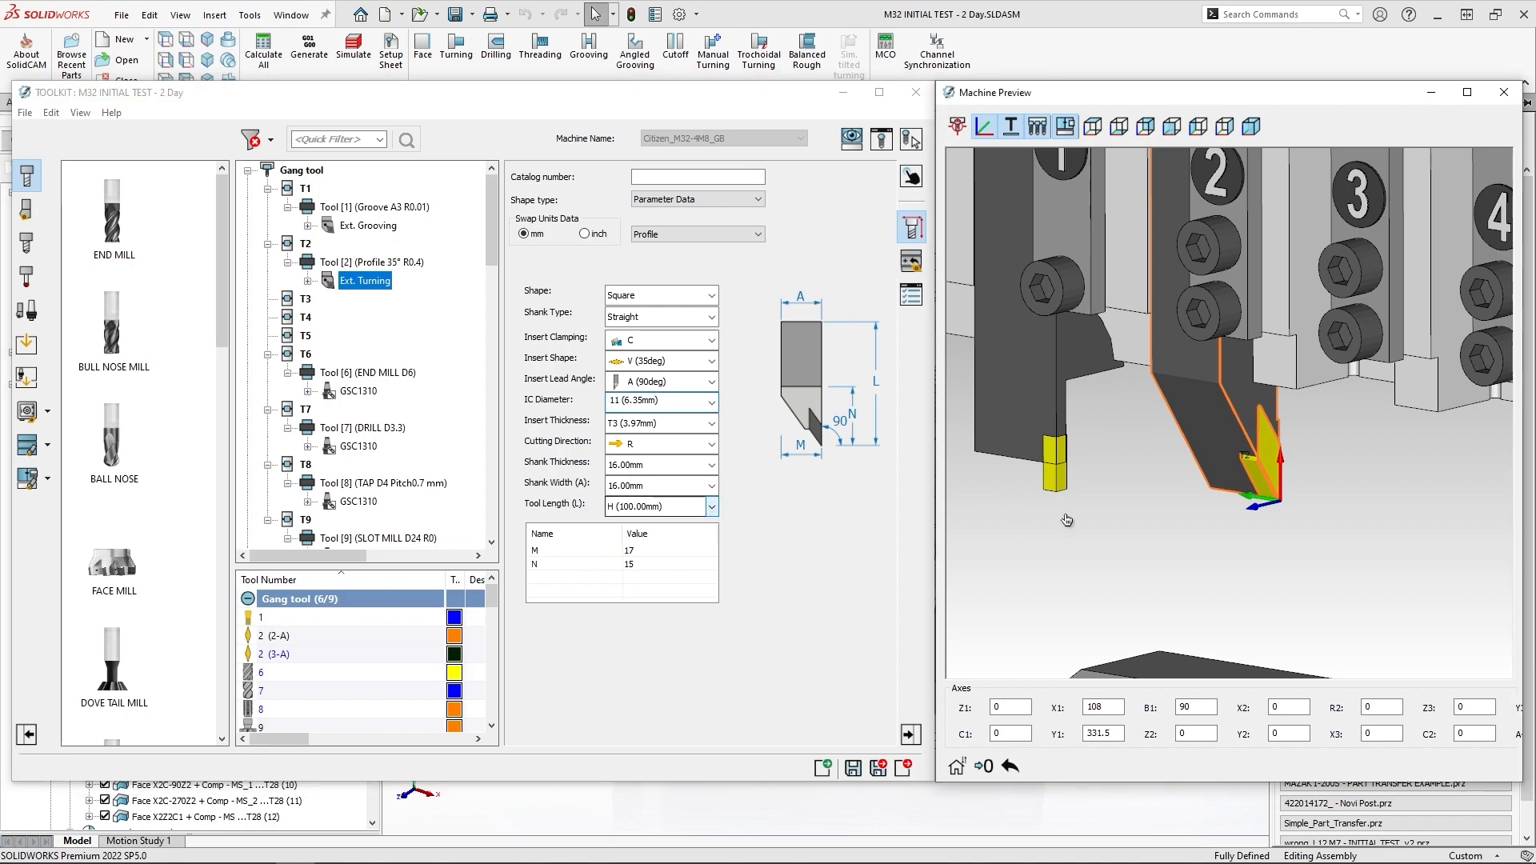
pyautogui.click(712, 505)
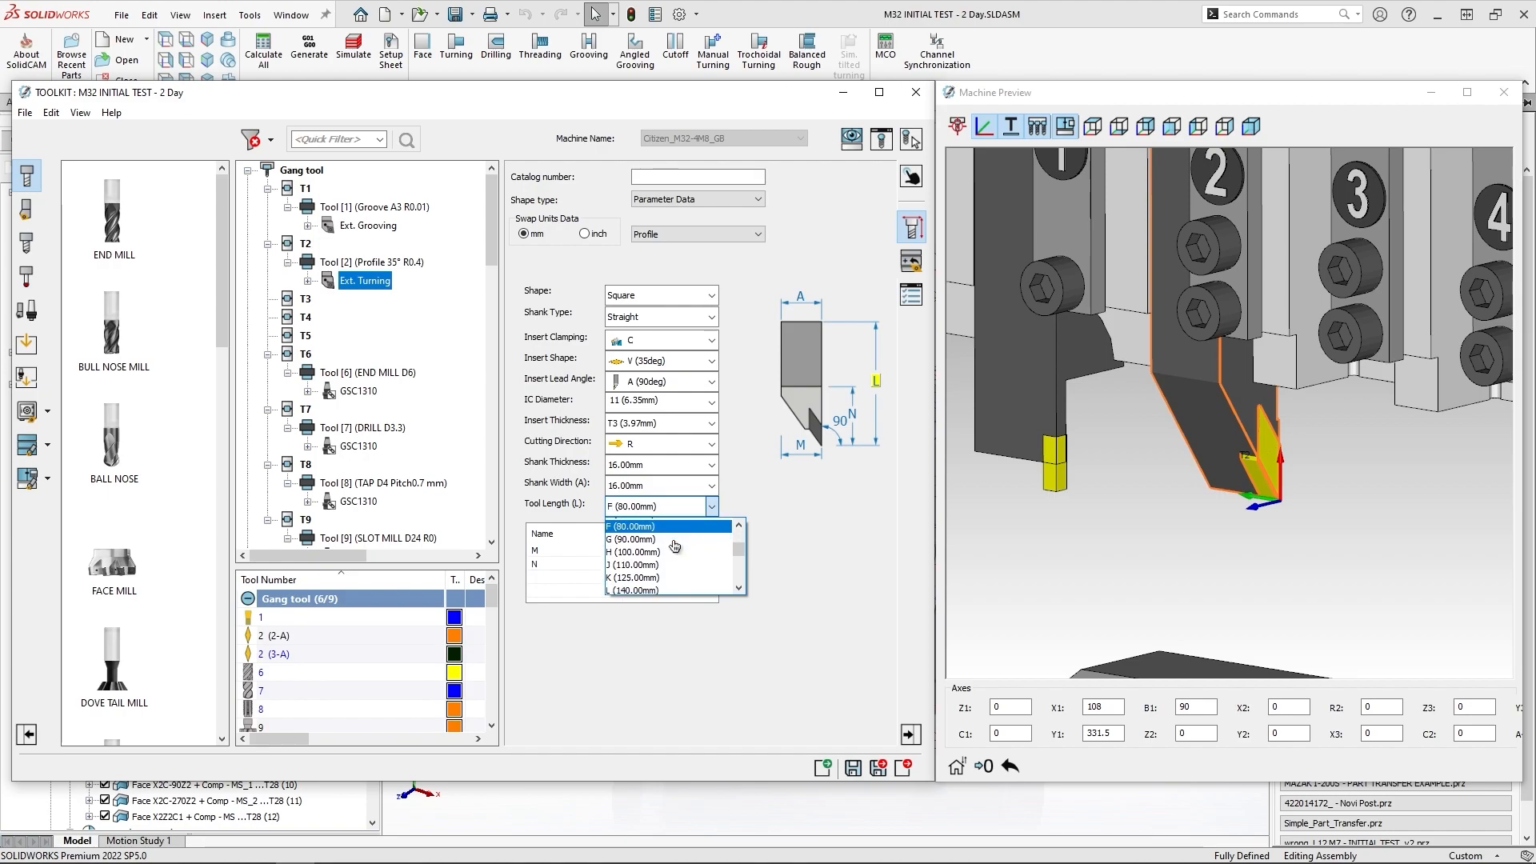
pyautogui.click(653, 526)
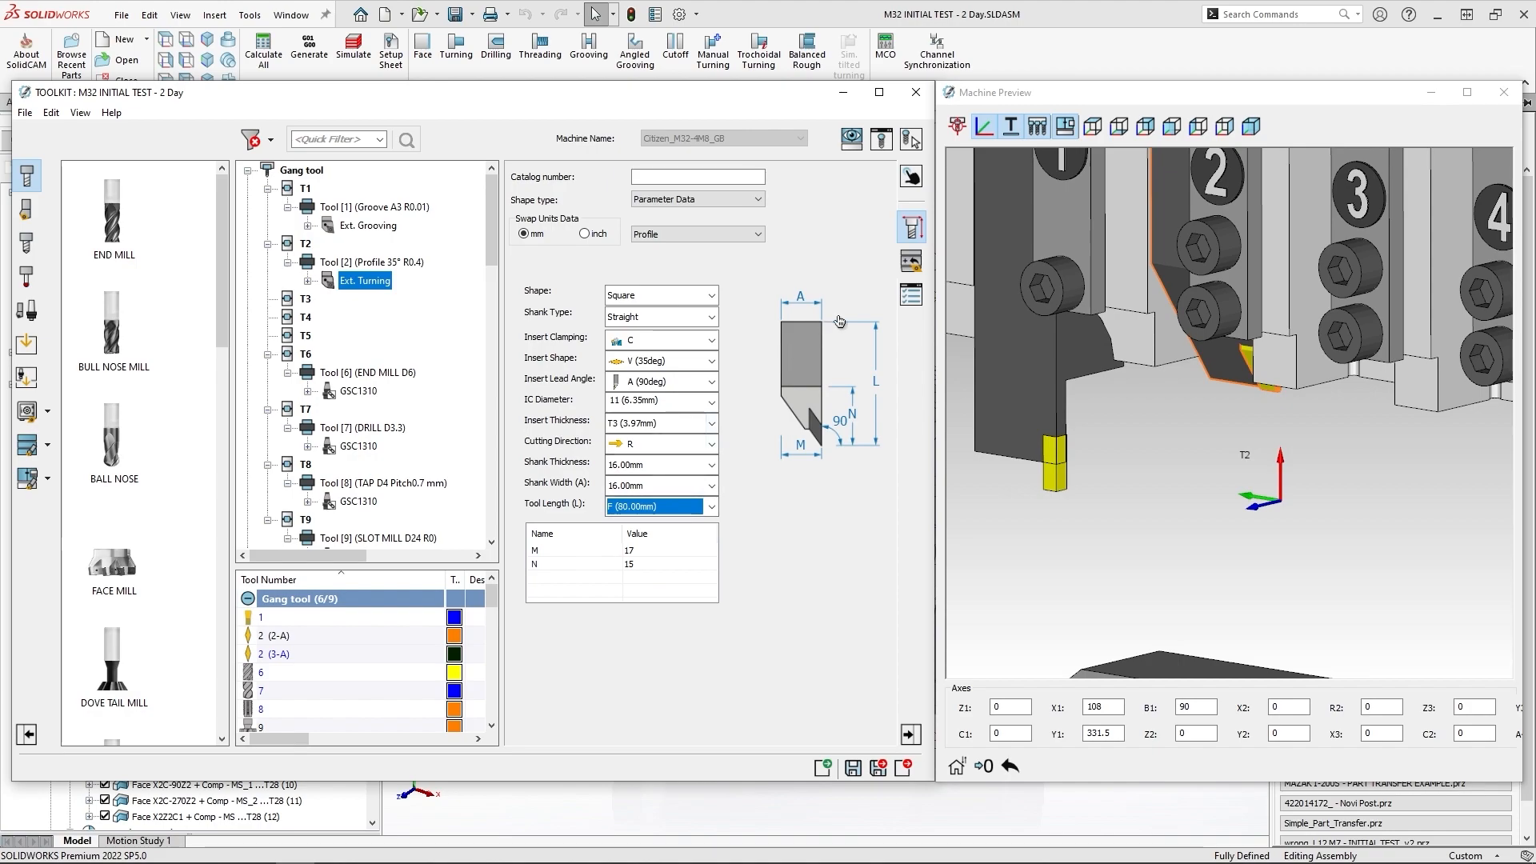
pyautogui.click(909, 259)
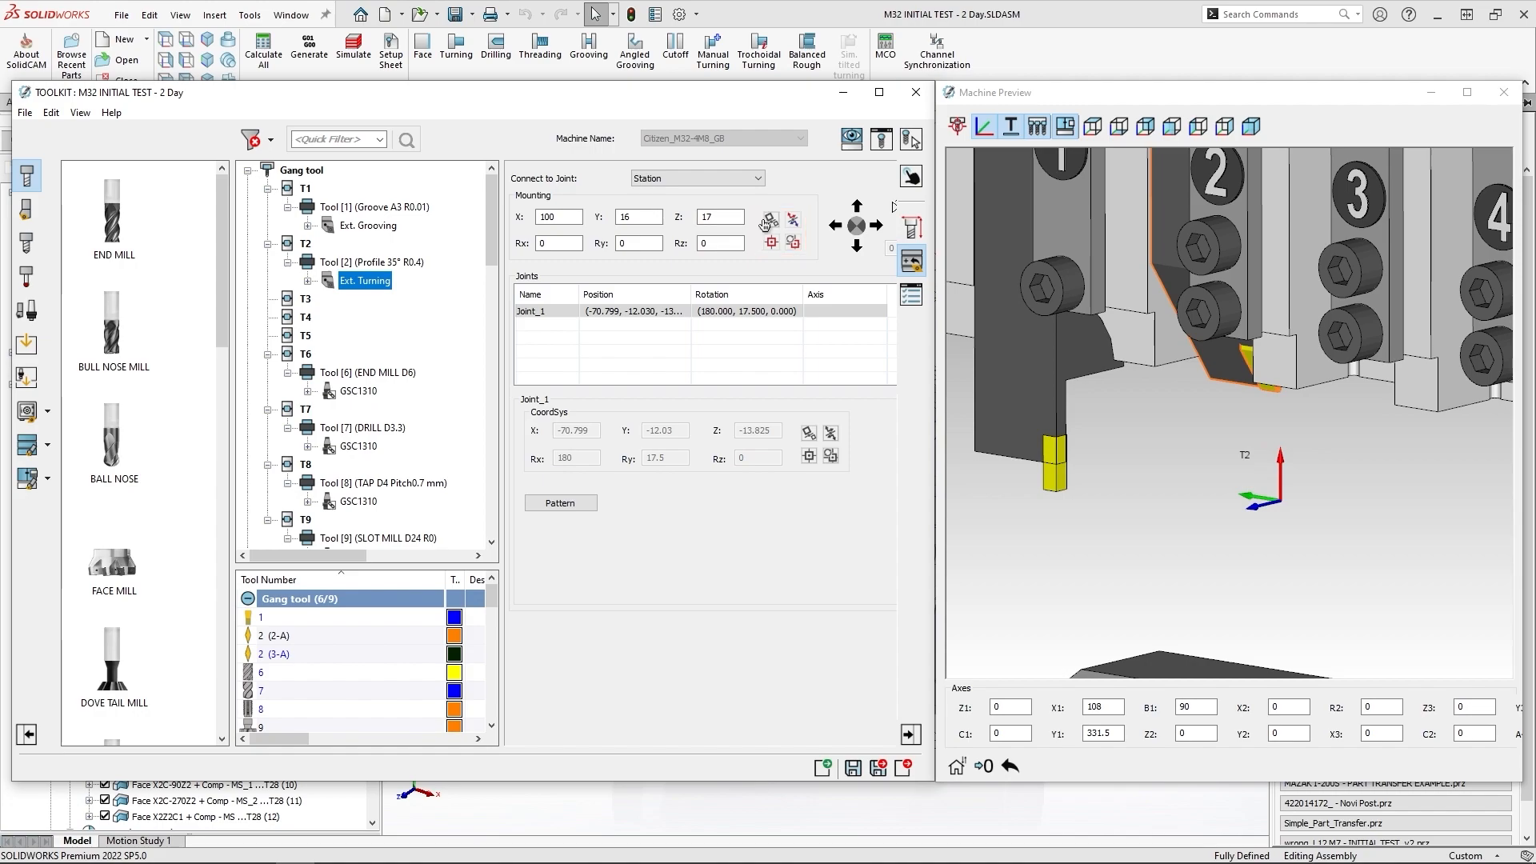
pyautogui.moveTo(795, 242)
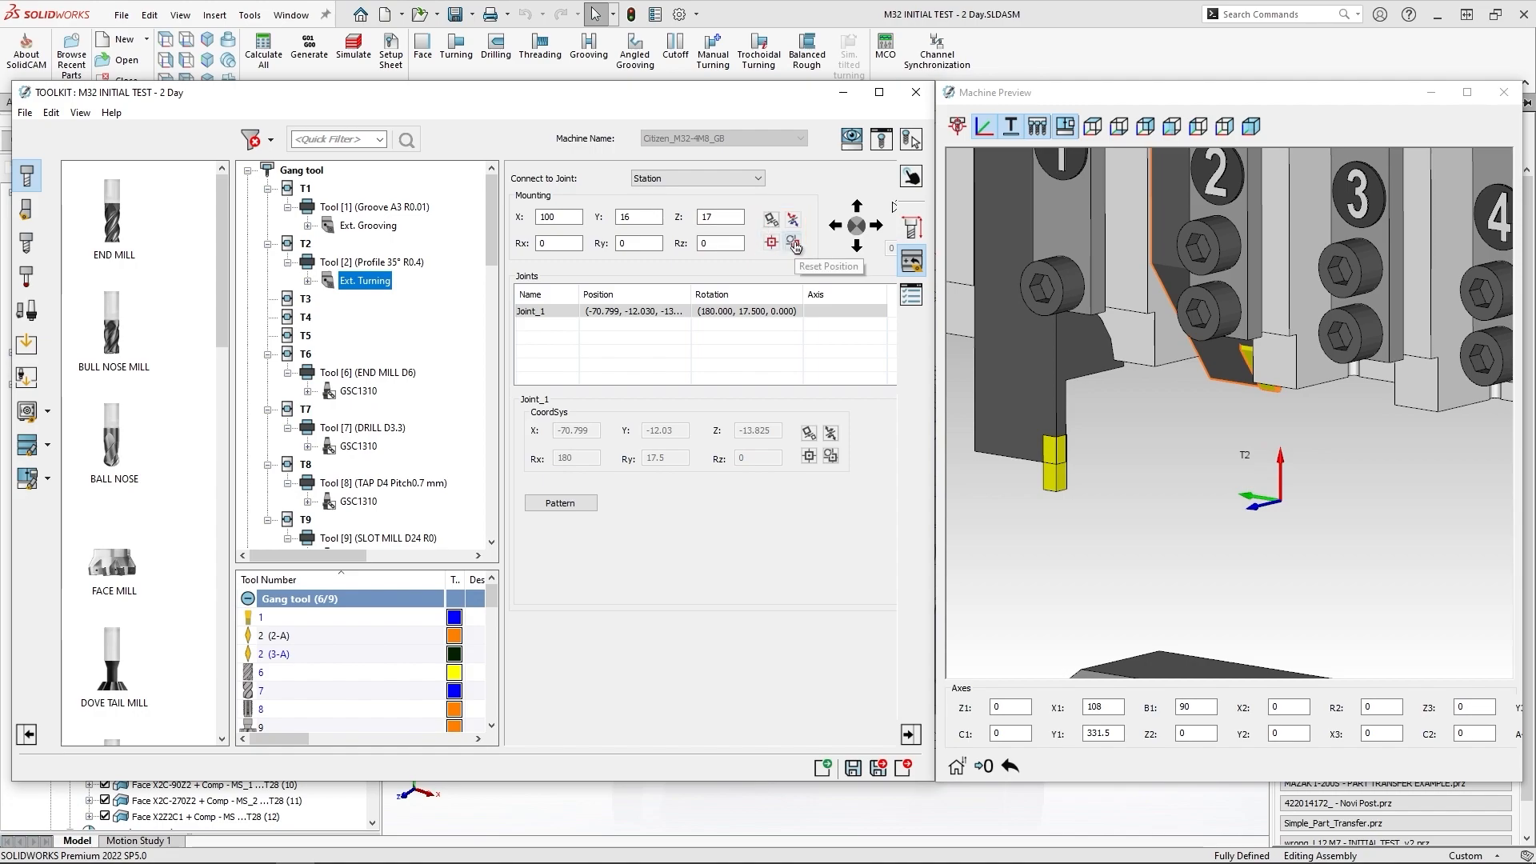
# Reset the T2 tool's mounting position to X 80, Y 16, Z 17.
pyautogui.click(794, 241)
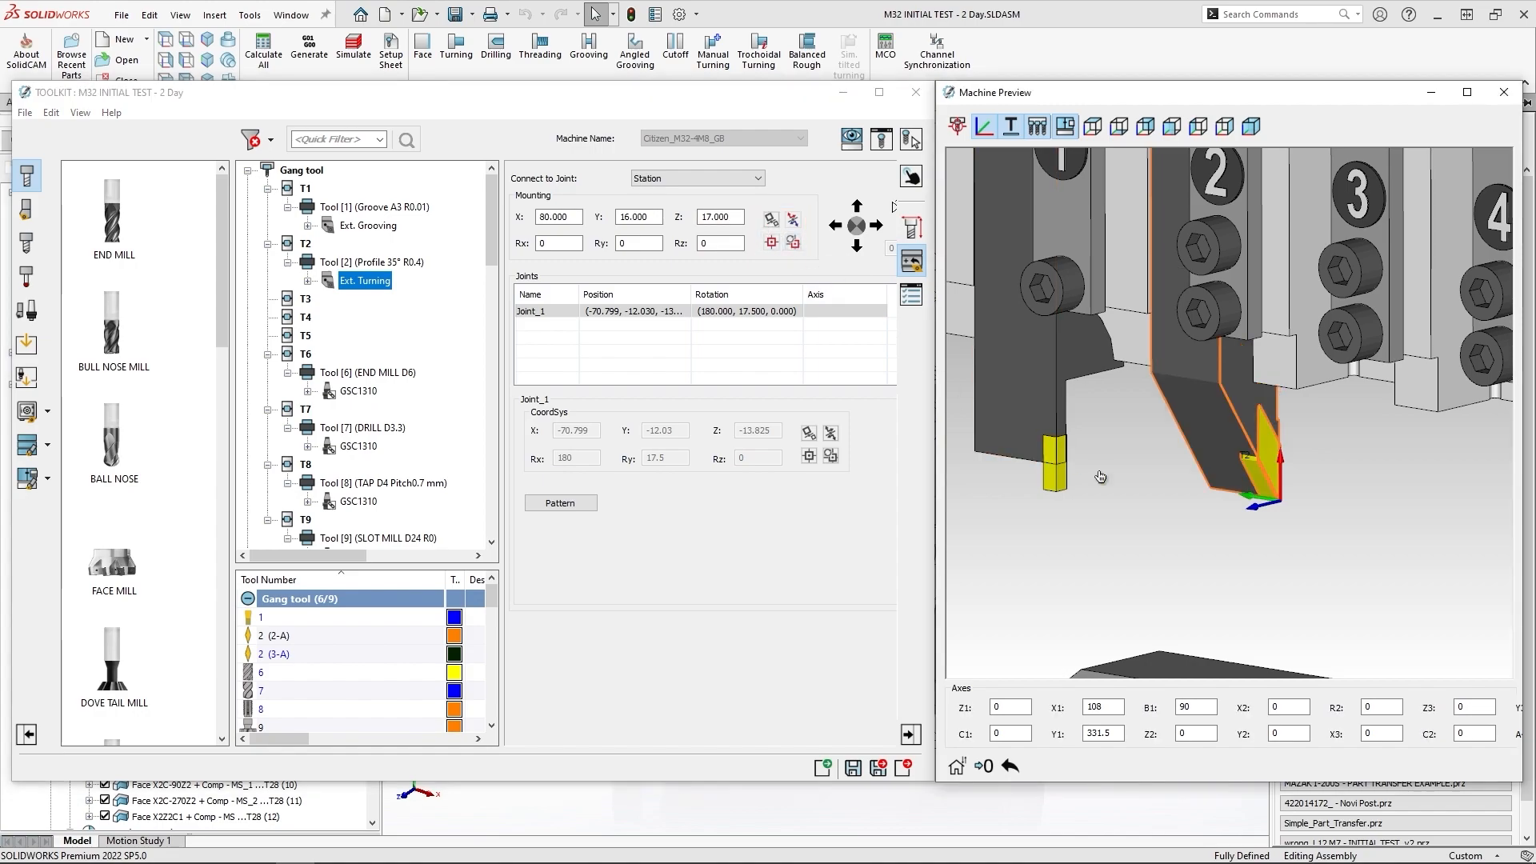
pyautogui.moveTo(956, 395)
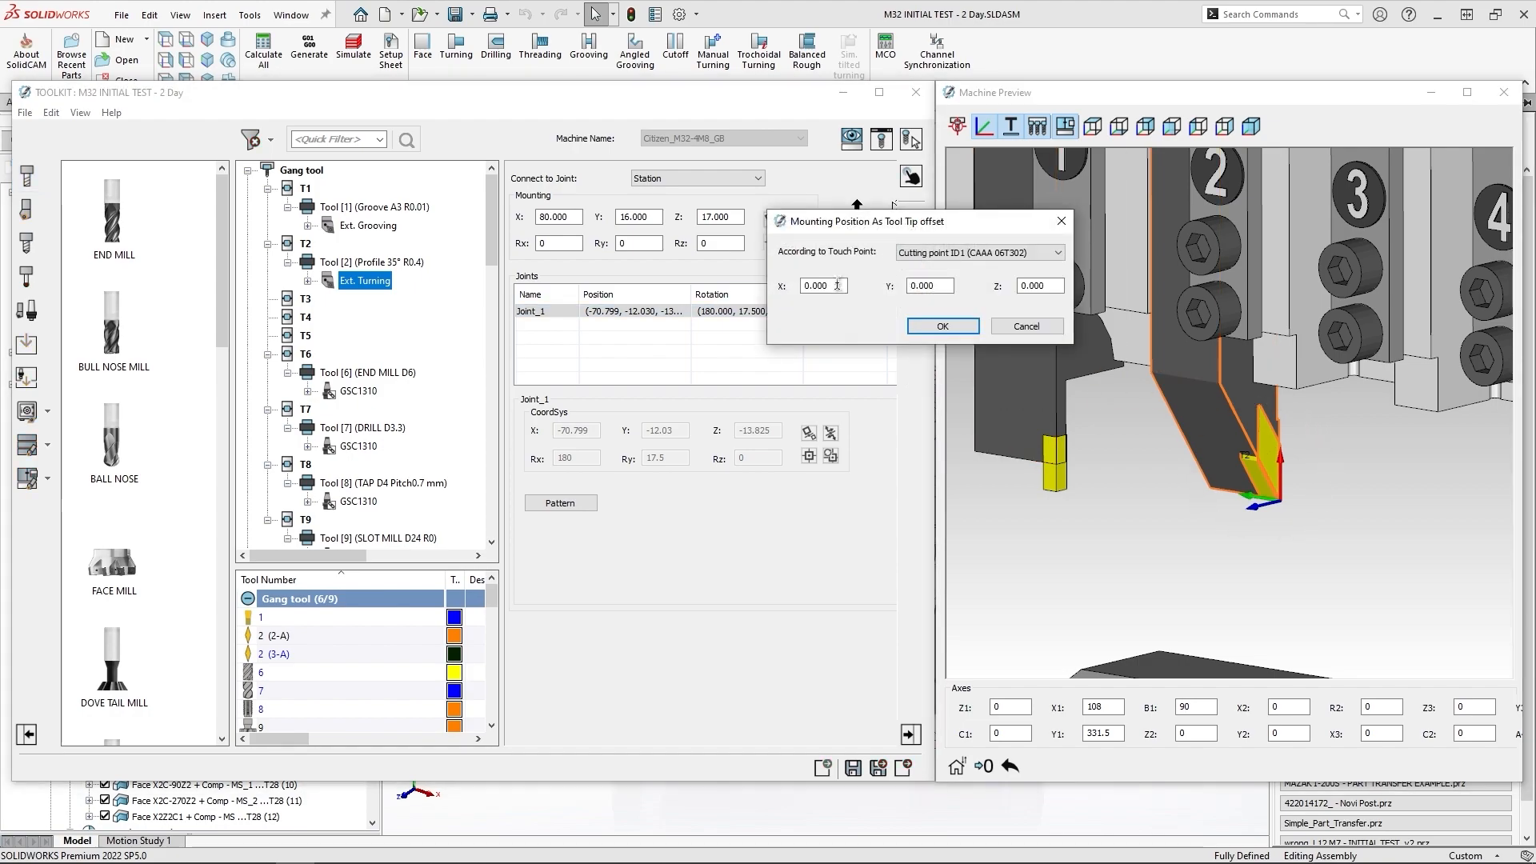
# Offset the T2 tool tip by 5 mm so mounting X reads 85, updating its operations.
pyautogui.write('1')
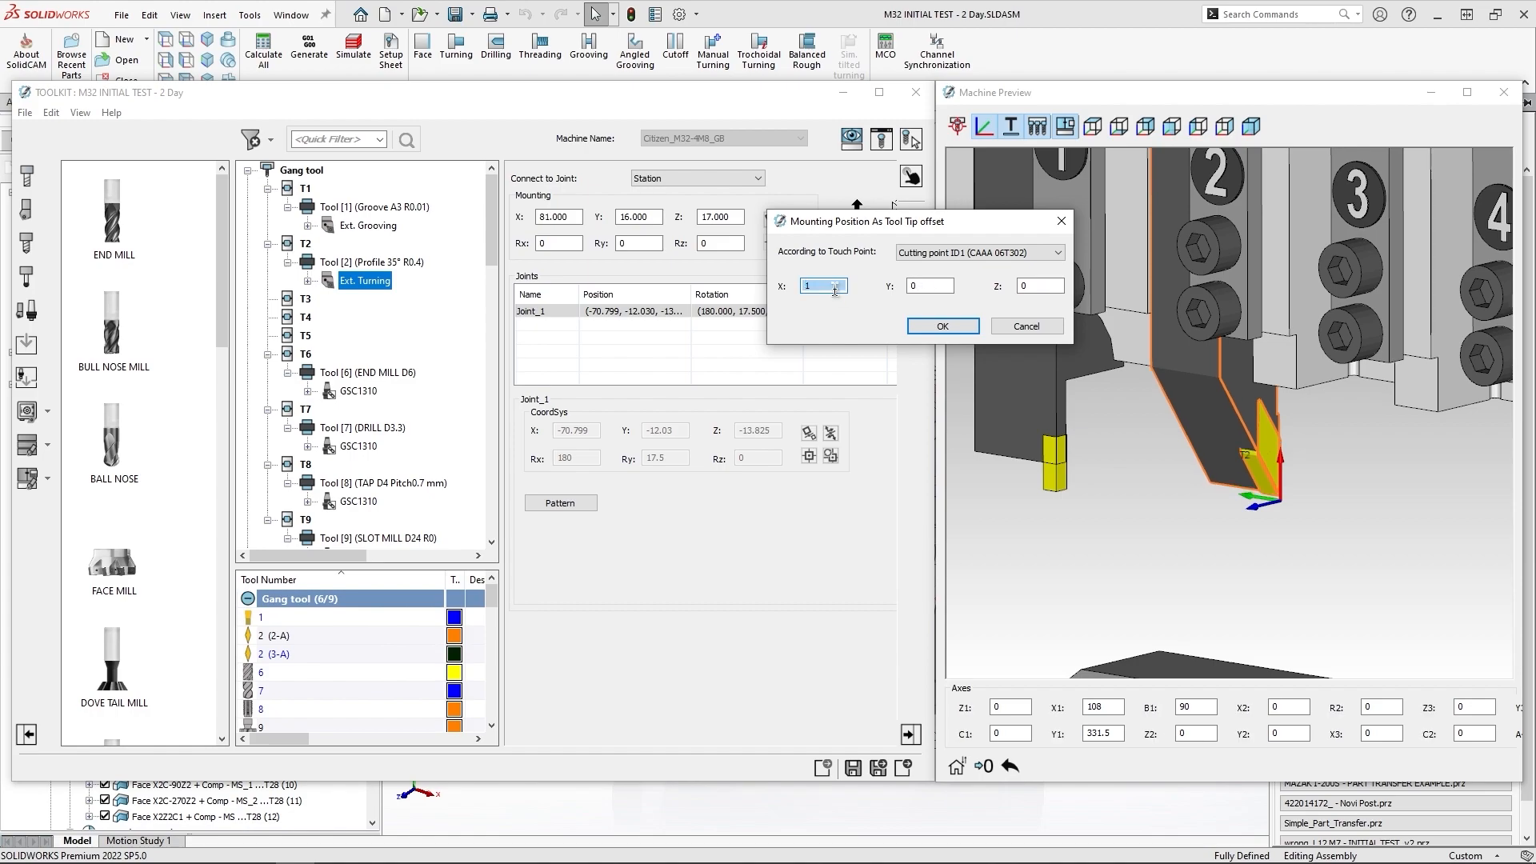
pyautogui.write('5')
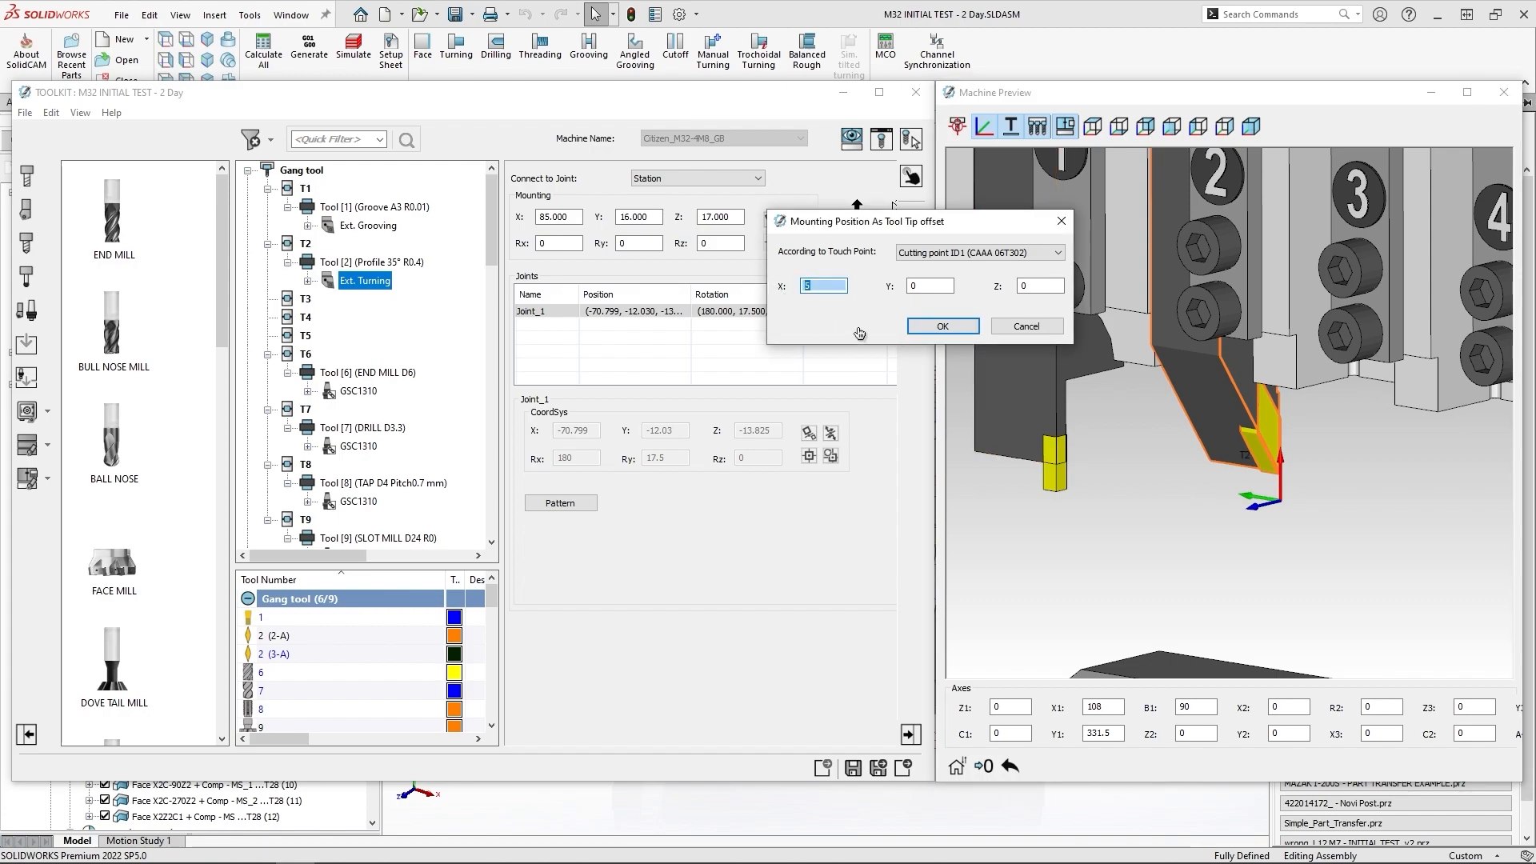
pyautogui.click(941, 325)
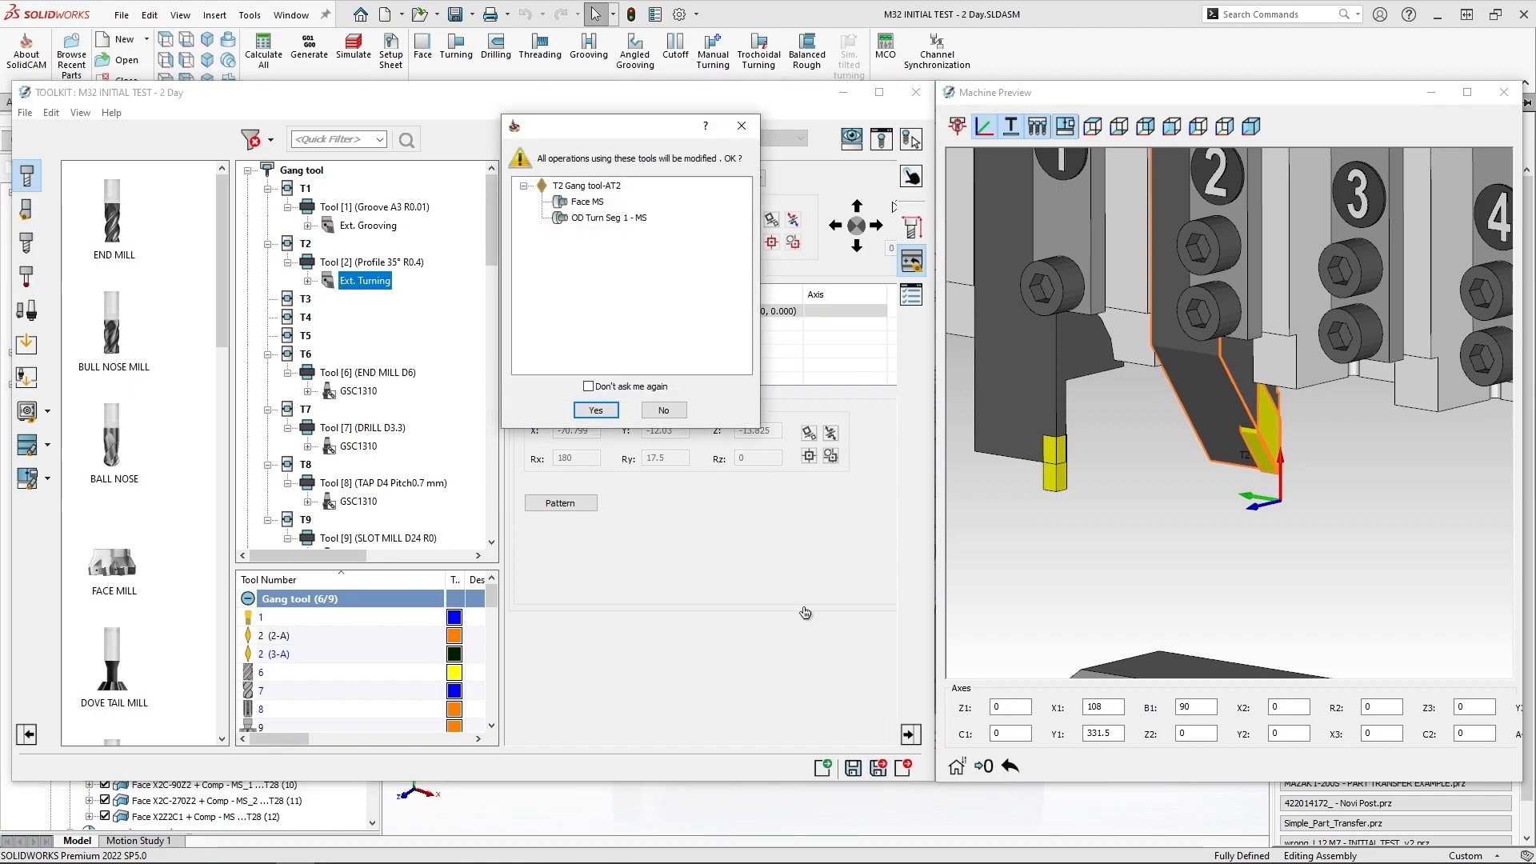
pyautogui.click(595, 409)
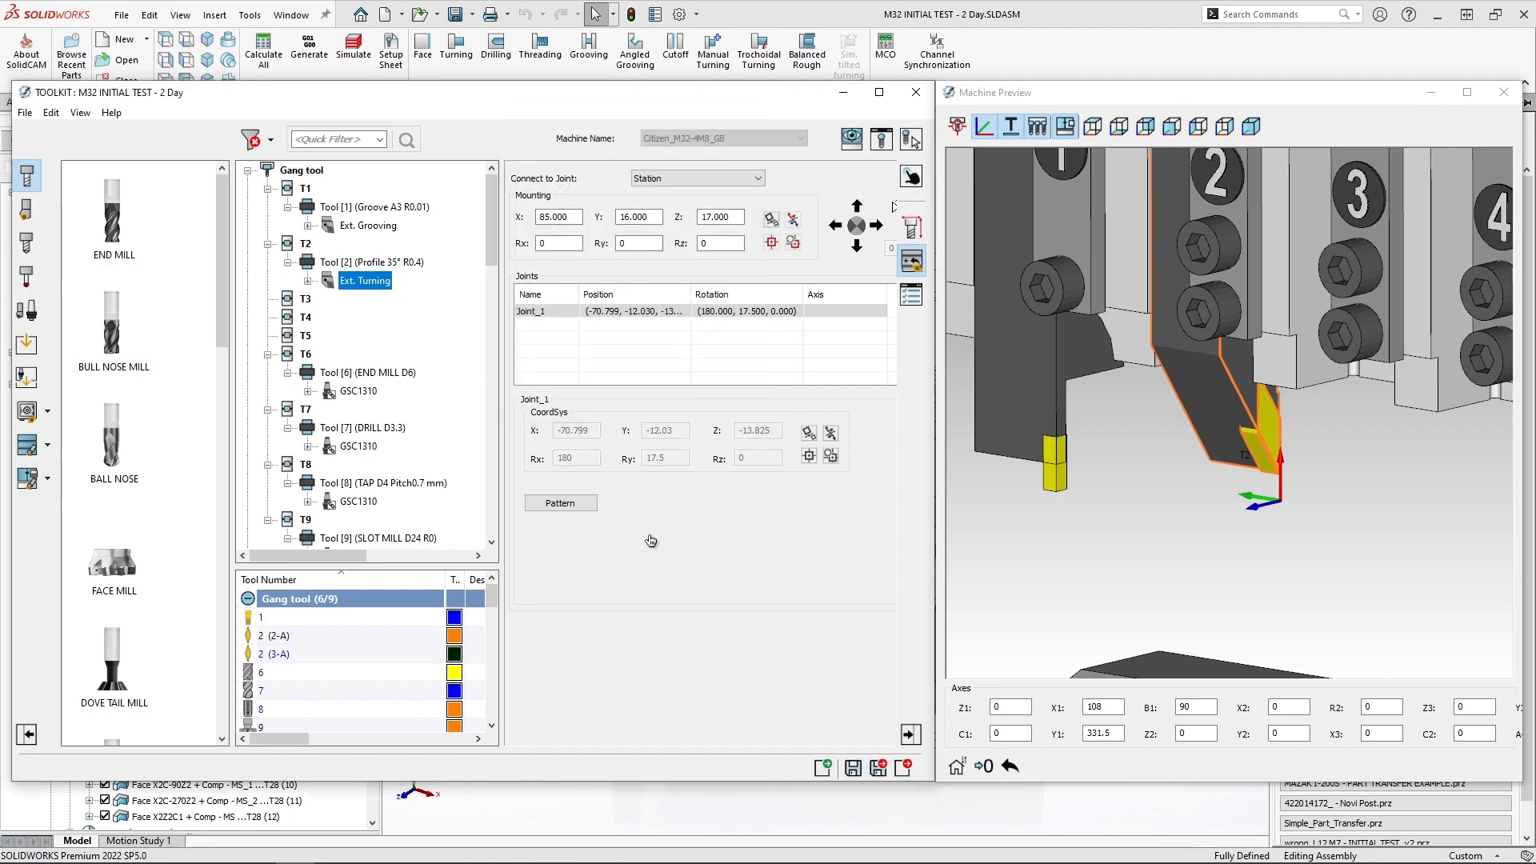
pyautogui.click(915, 92)
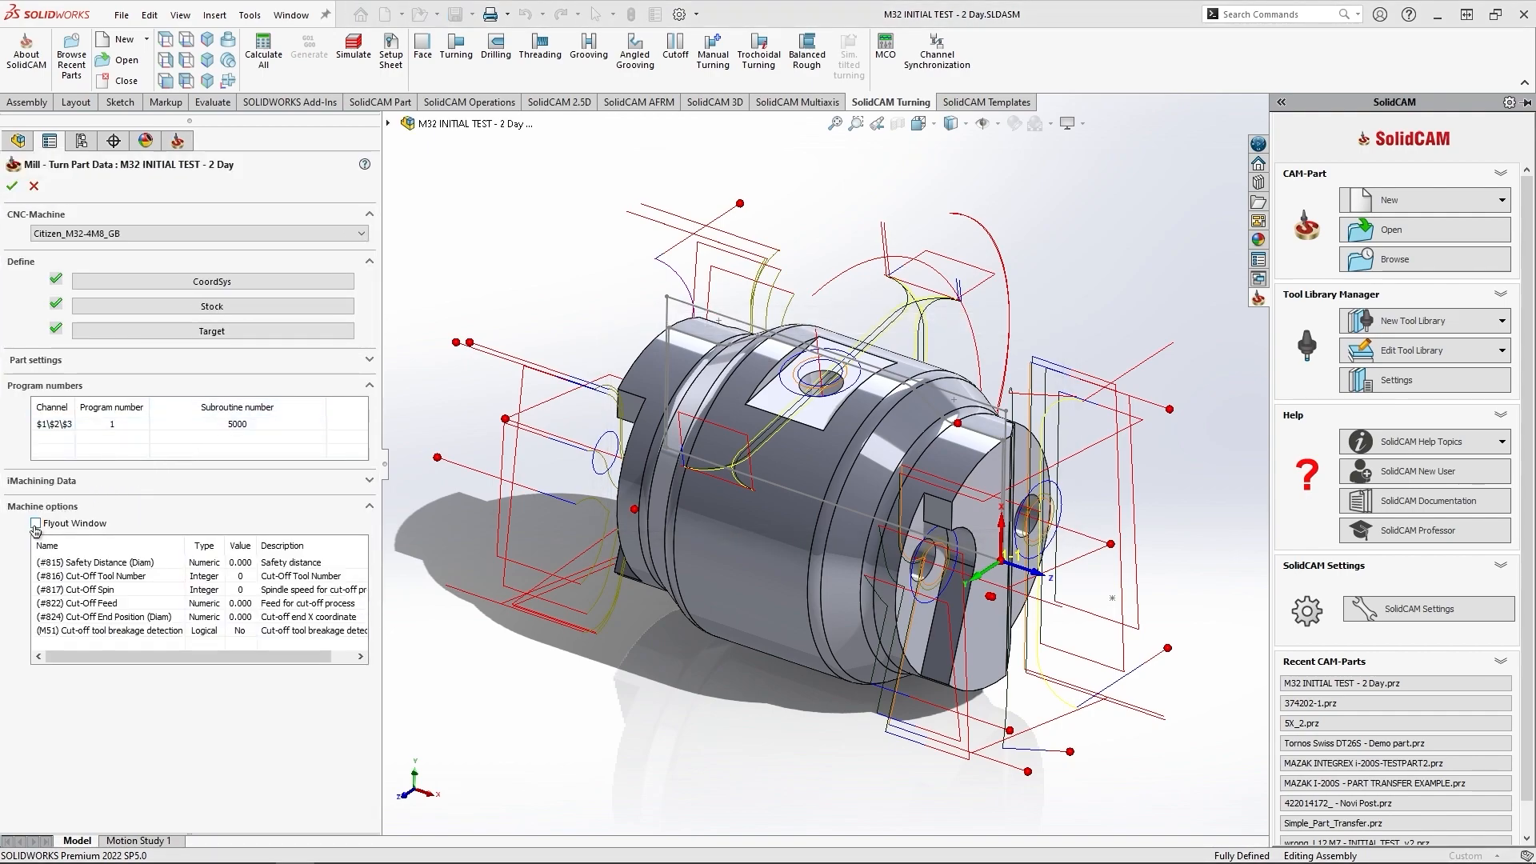
# Close the Toolkit and show the machine options in a flyout window.
pyautogui.click(36, 523)
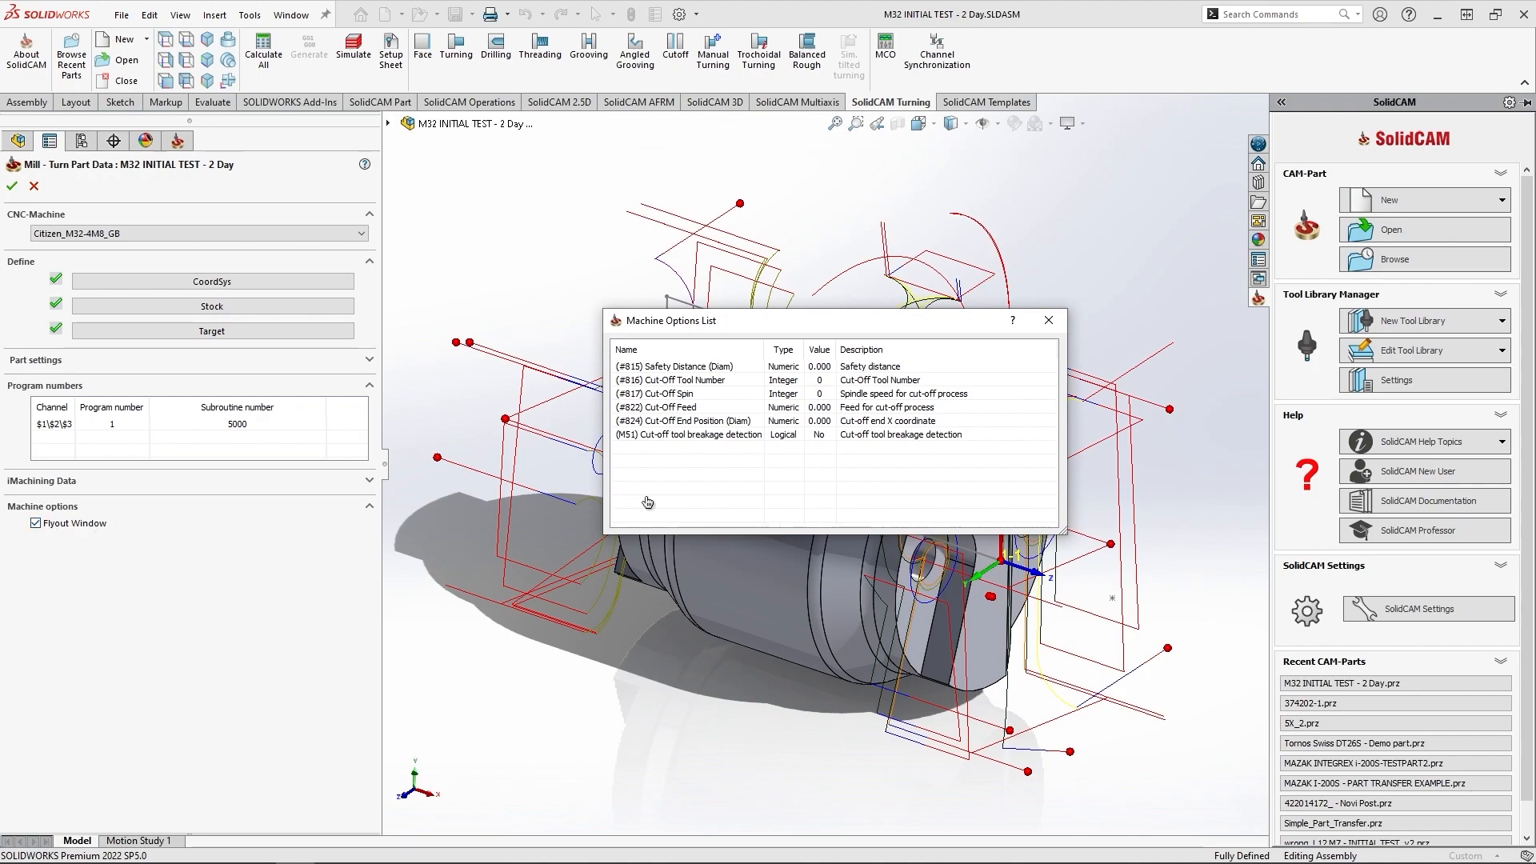
pyautogui.moveTo(839, 482)
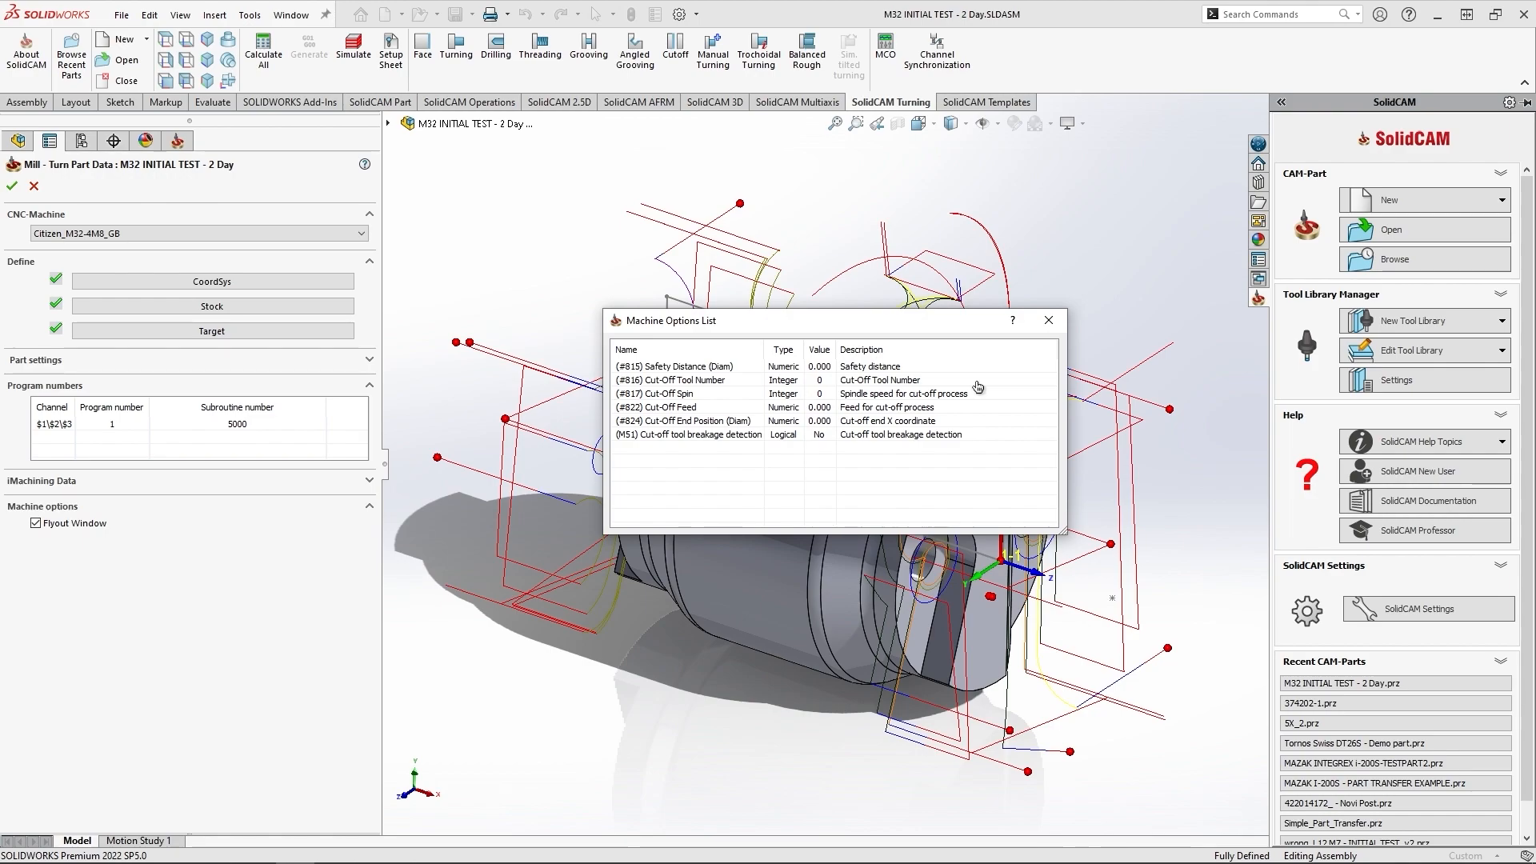
pyautogui.moveTo(832, 380)
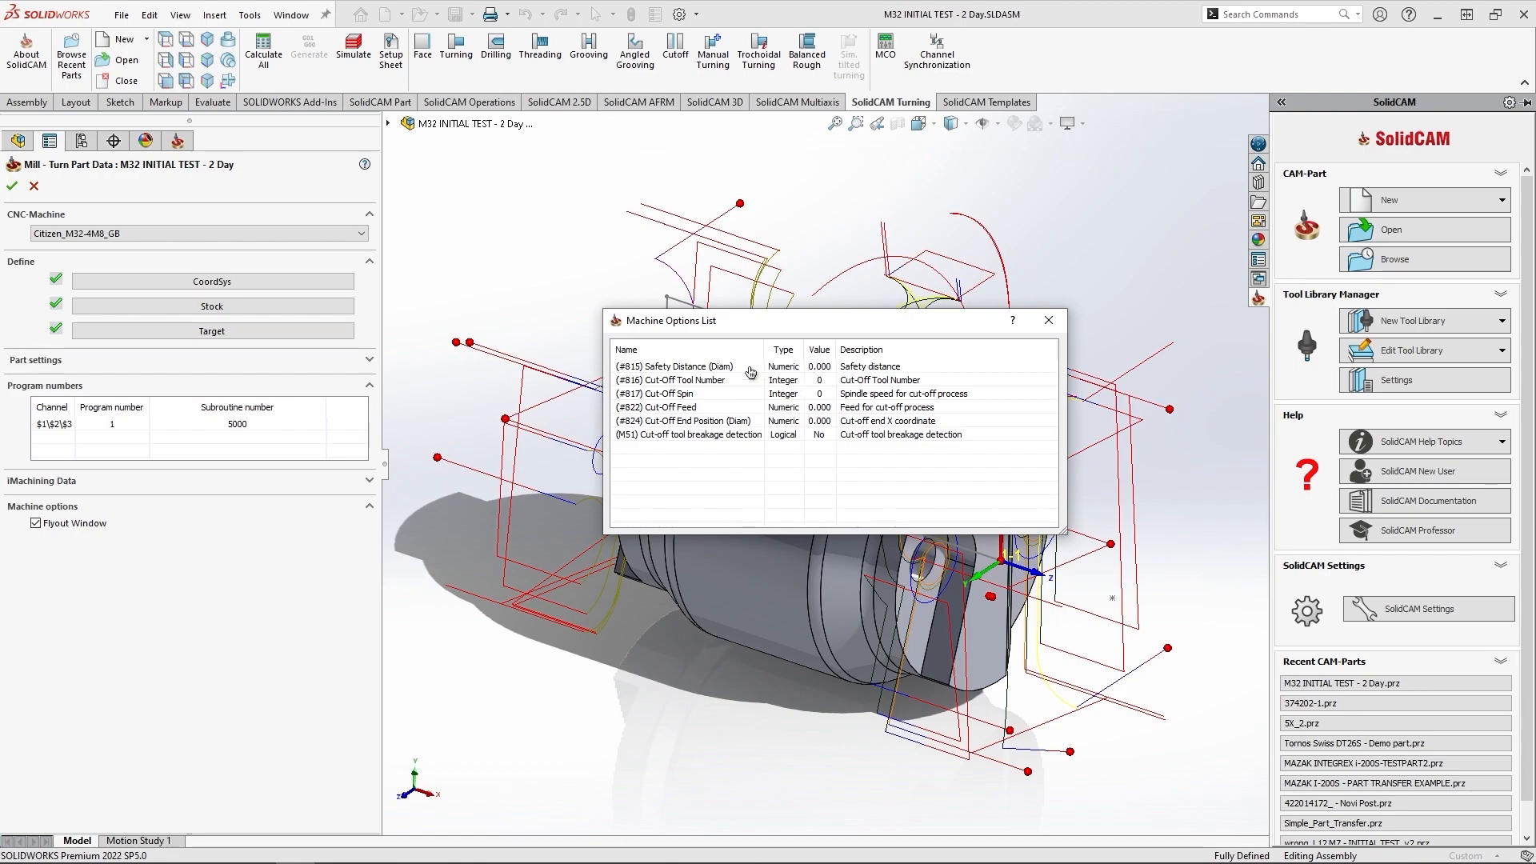
# Reset Safety Distance and all machine options to their default values.
pyautogui.rightClick(686, 366)
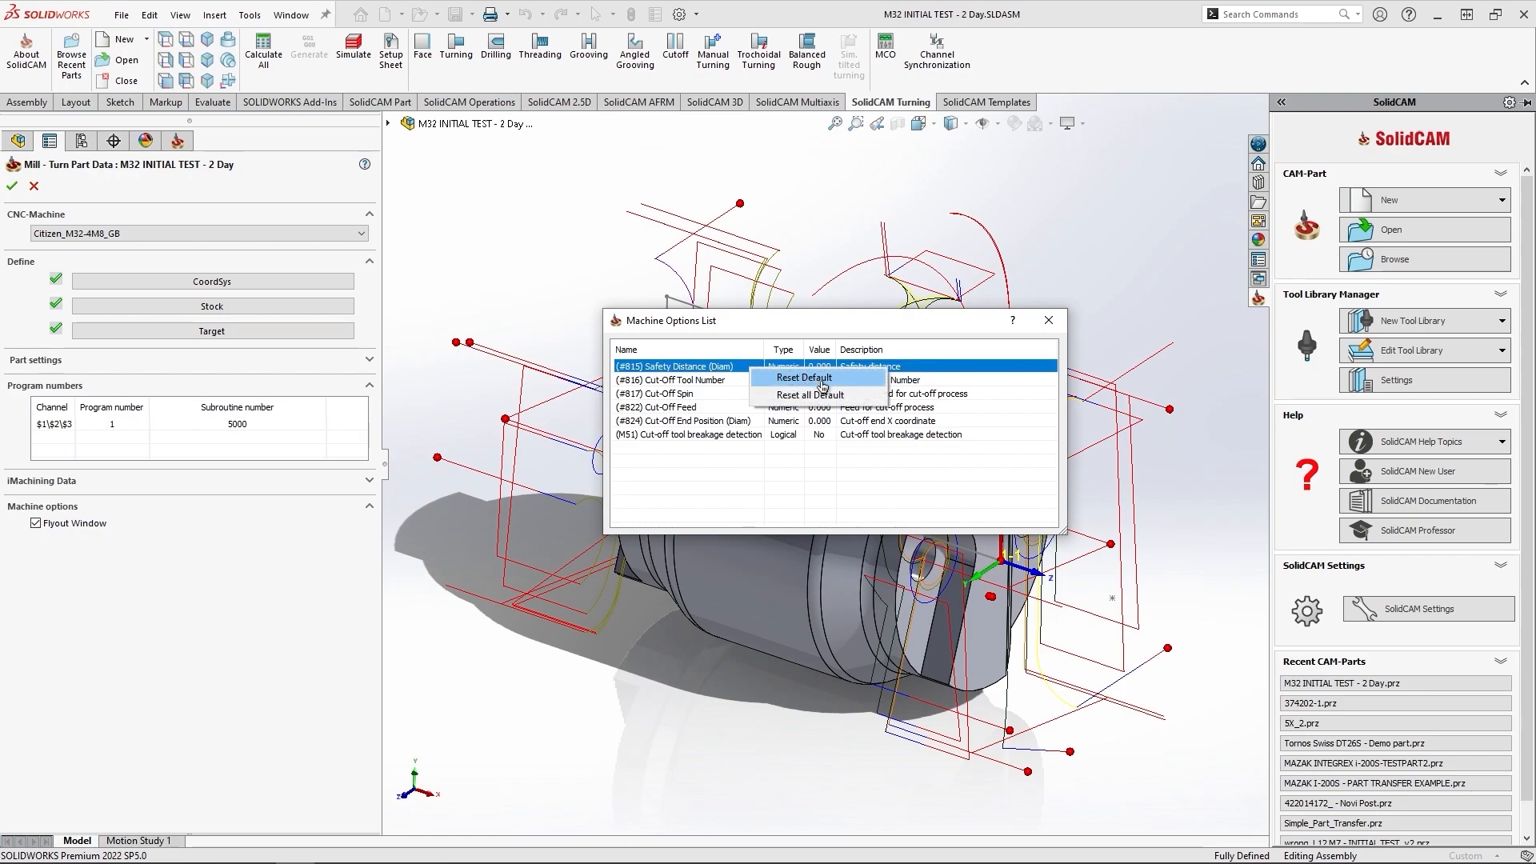
pyautogui.click(804, 377)
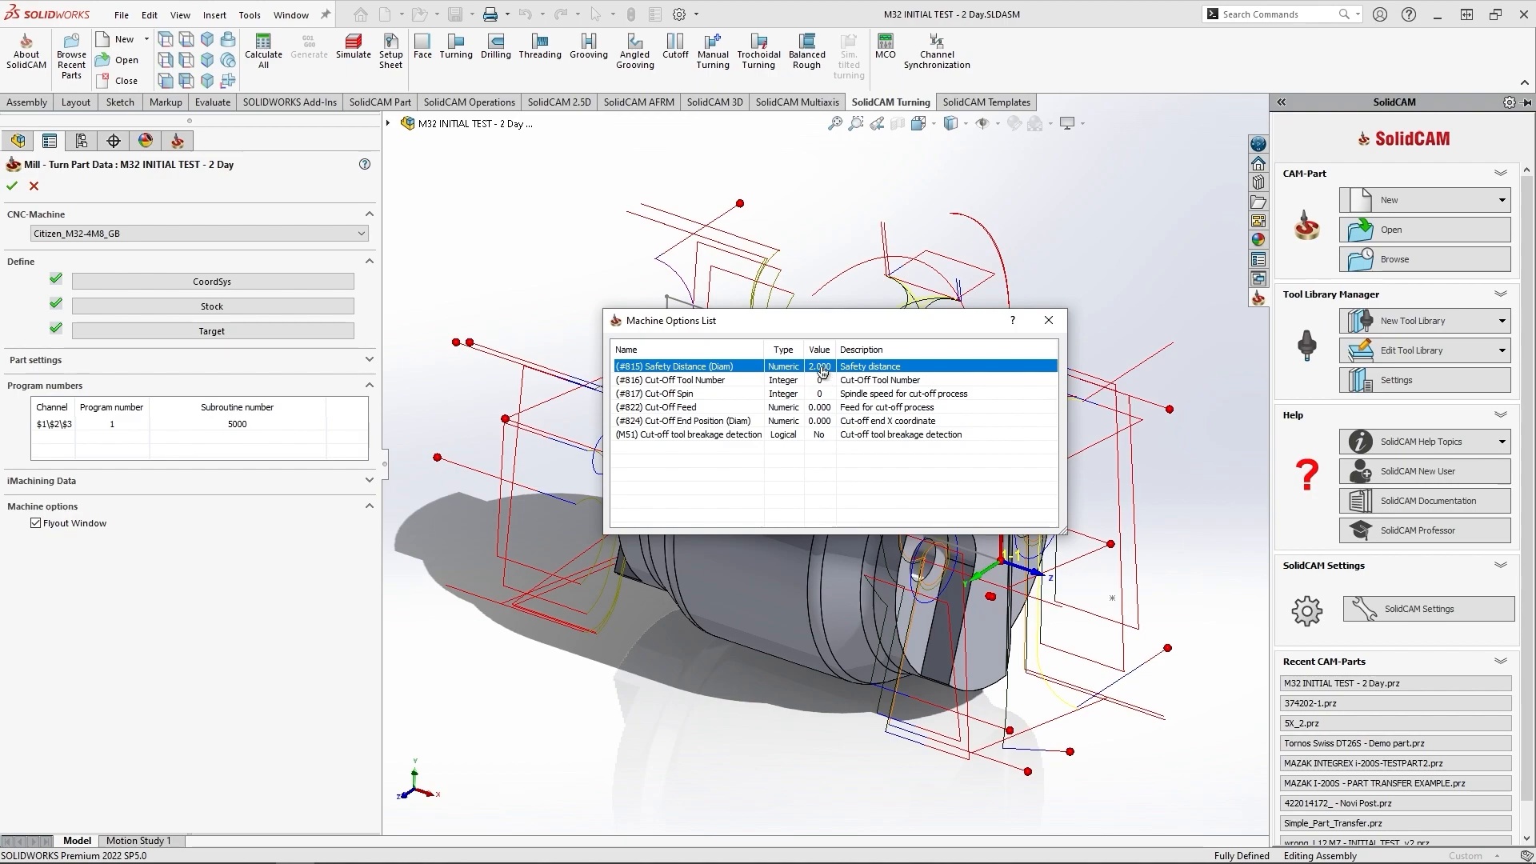
pyautogui.rightClick(672, 380)
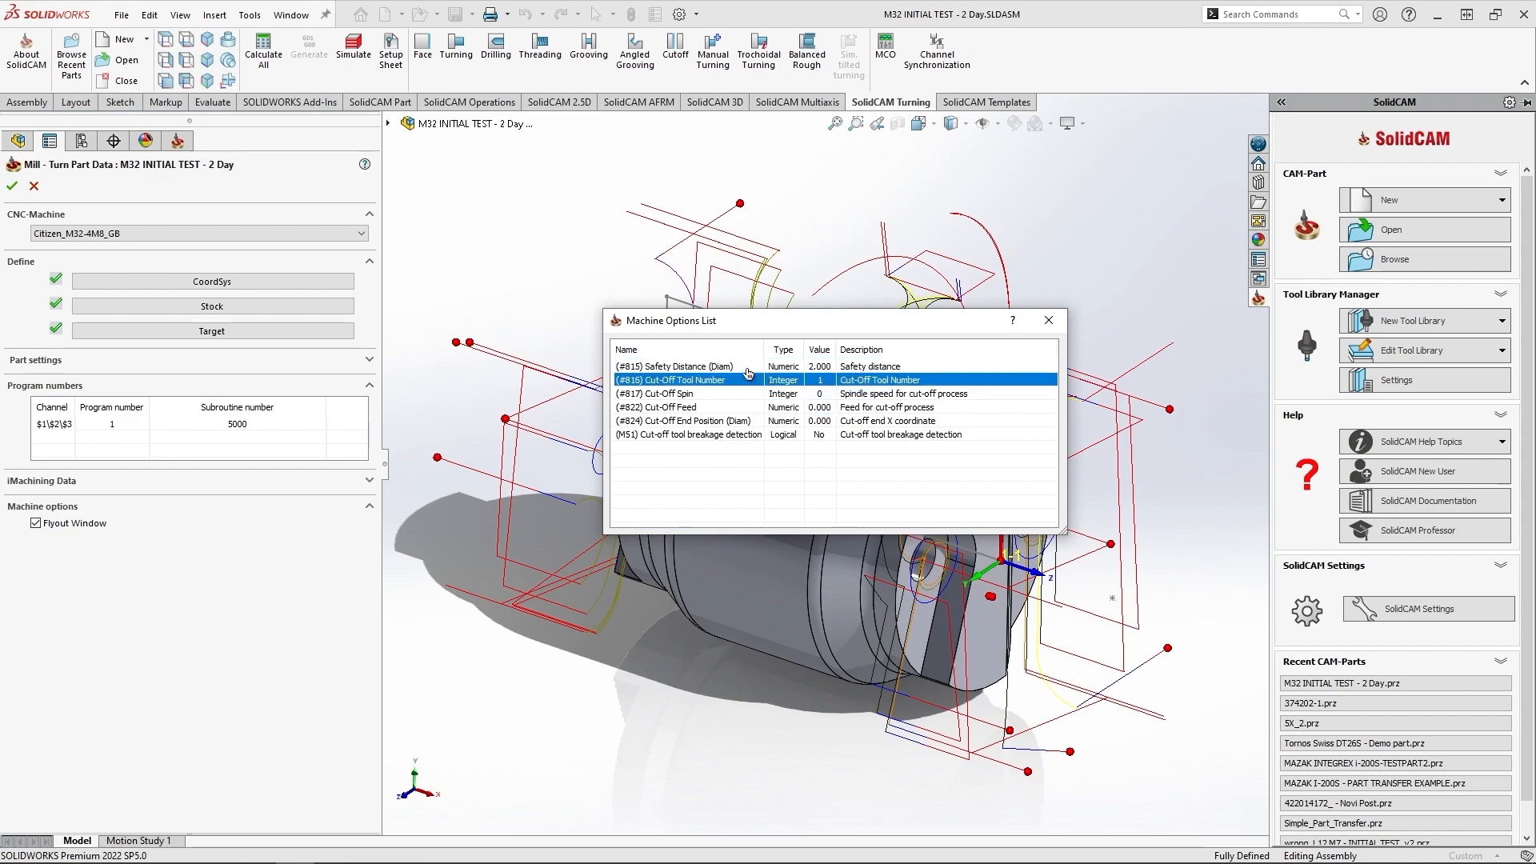
pyautogui.rightClick(685, 365)
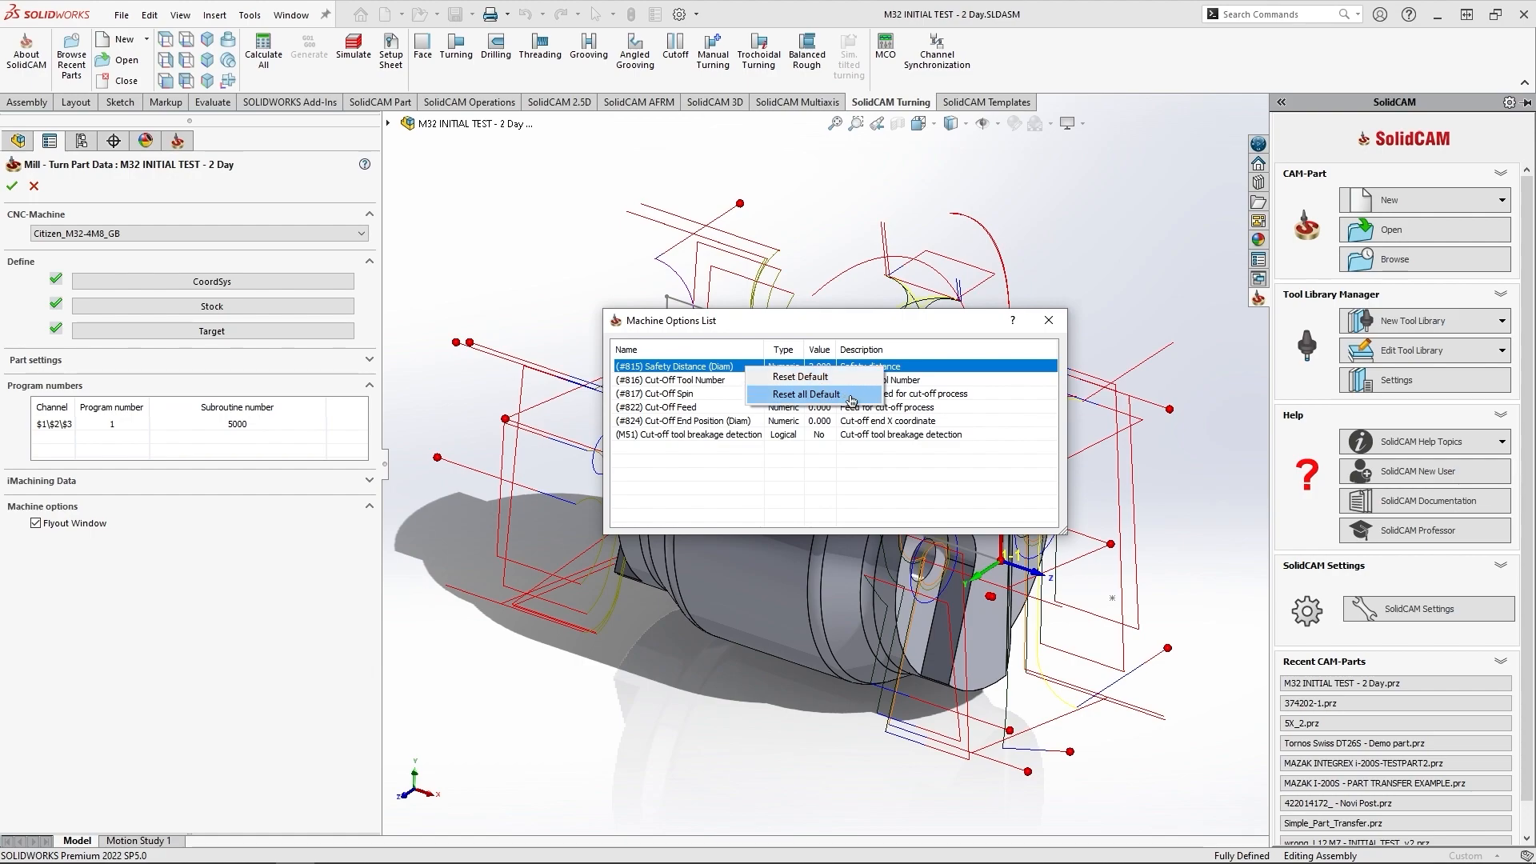
pyautogui.click(804, 394)
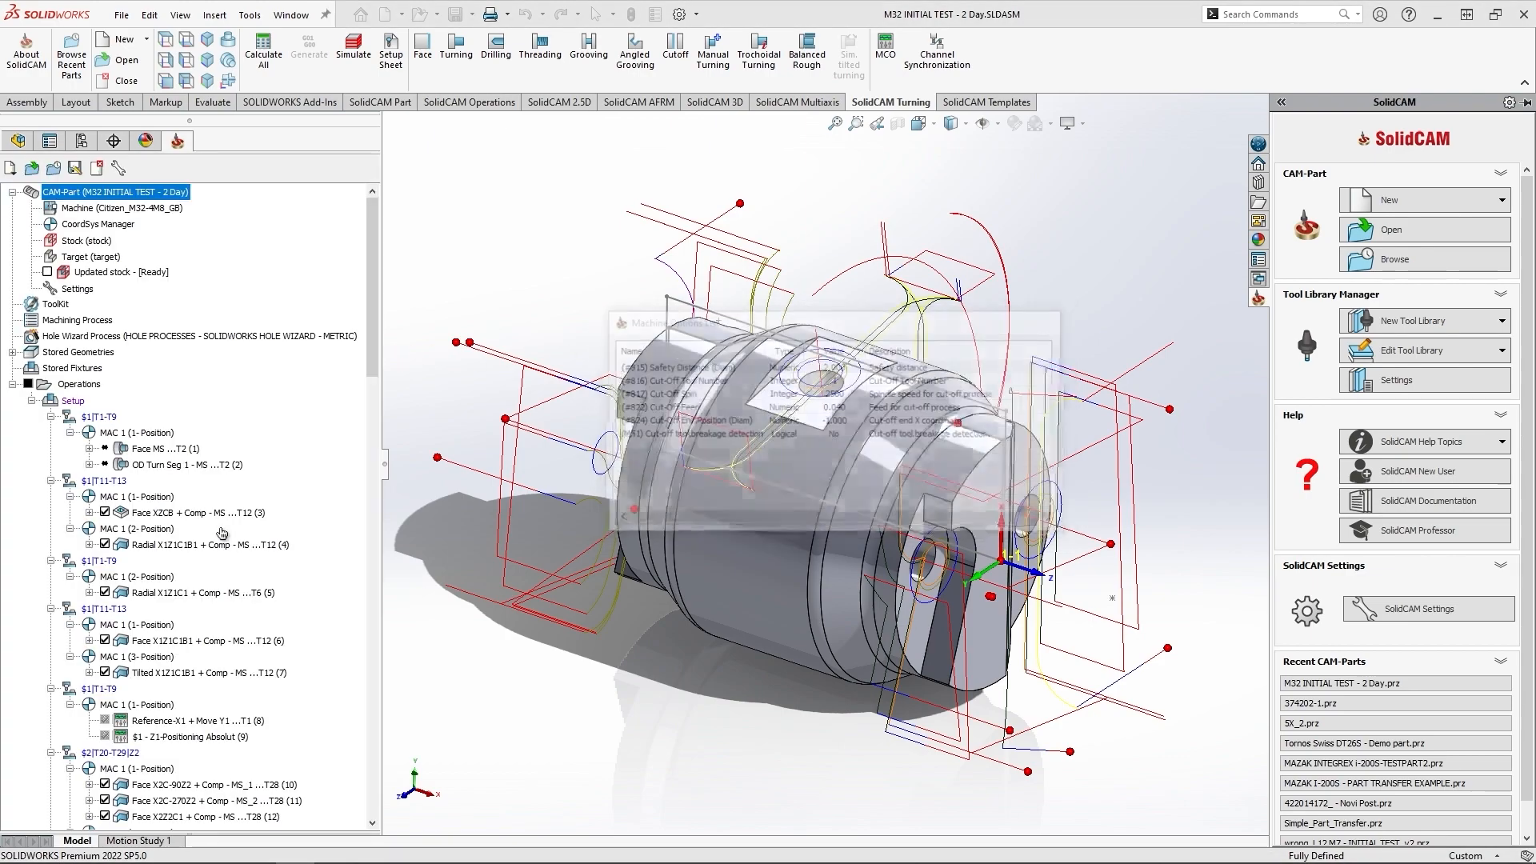
pyautogui.rightClick(73, 401)
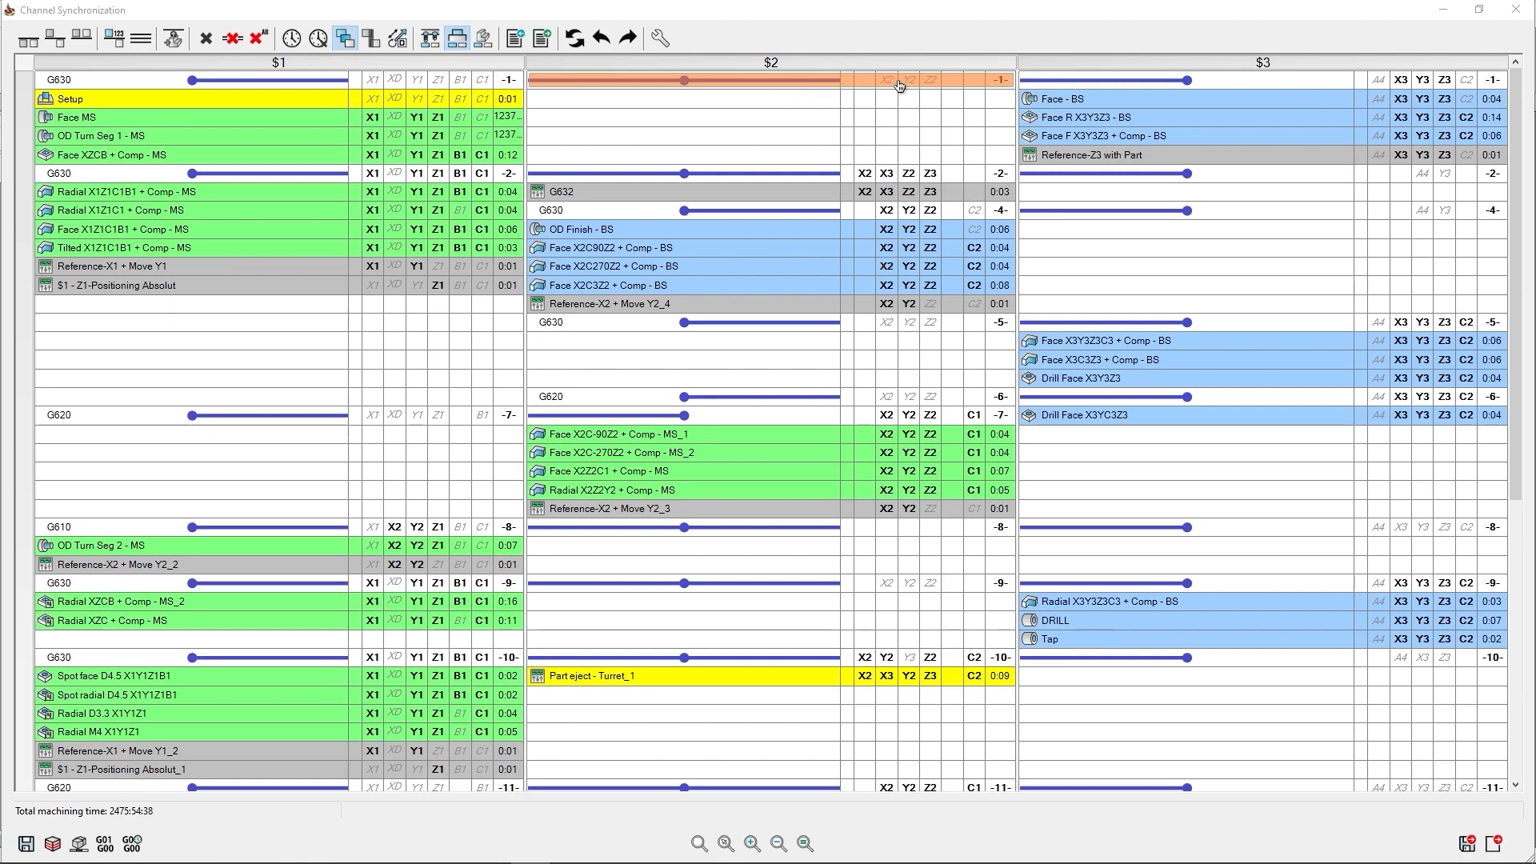
pyautogui.moveTo(974, 92)
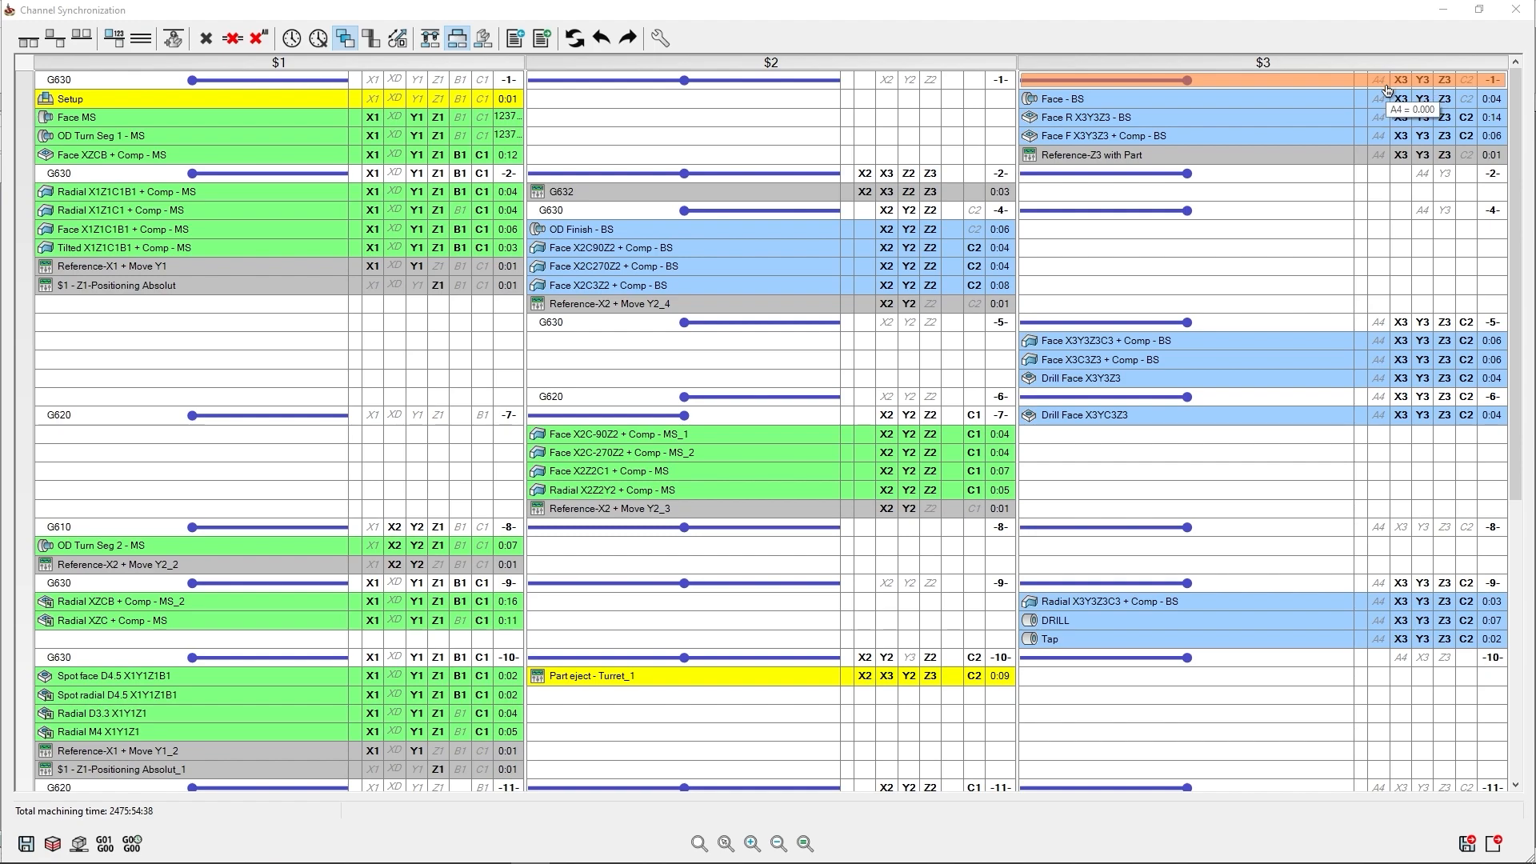
pyautogui.moveTo(1388, 88)
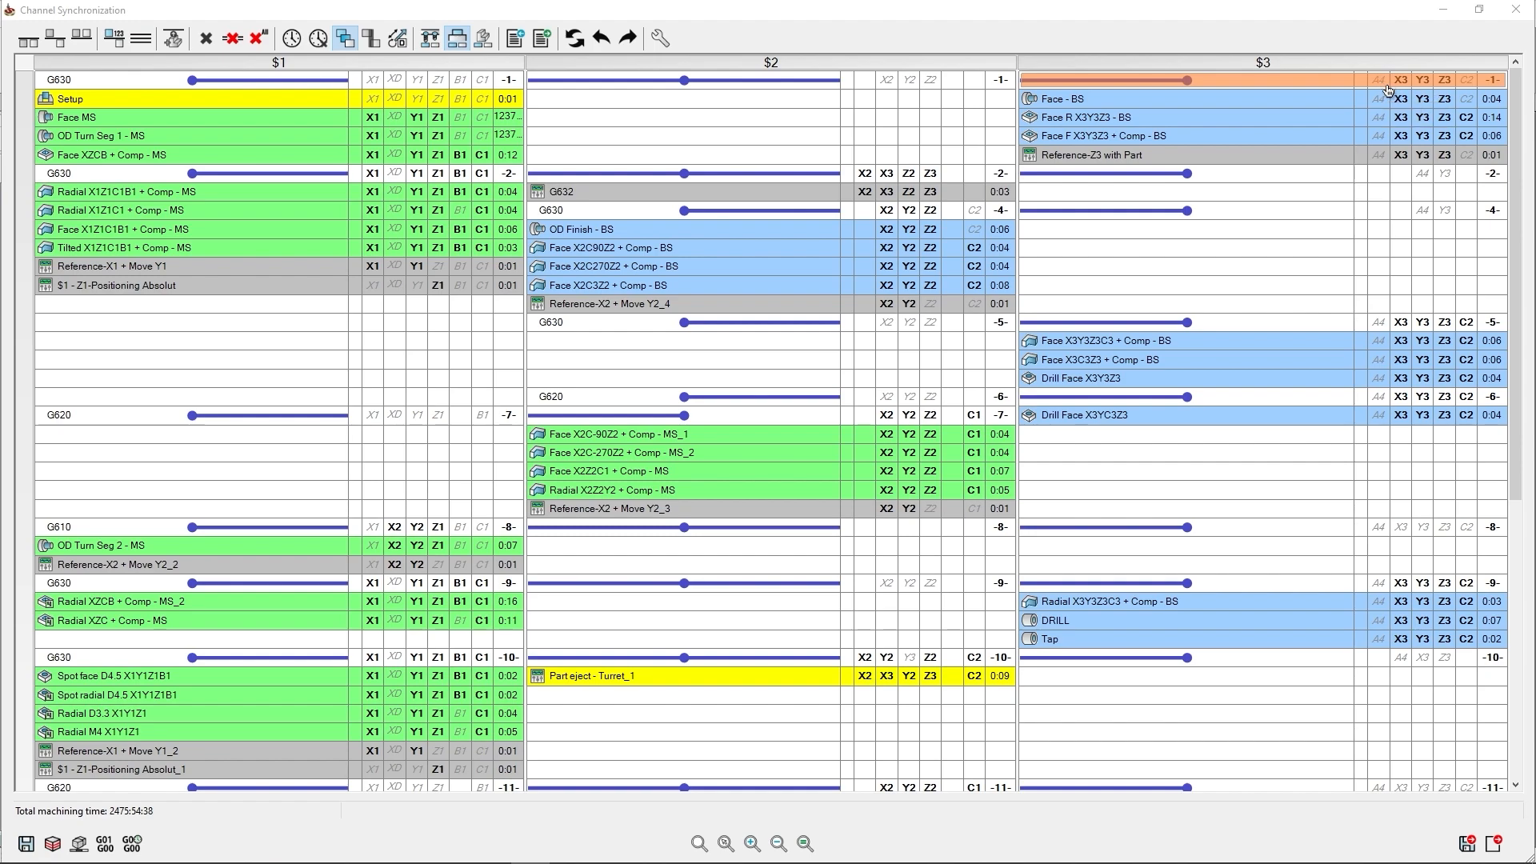
pyautogui.moveTo(1388, 88)
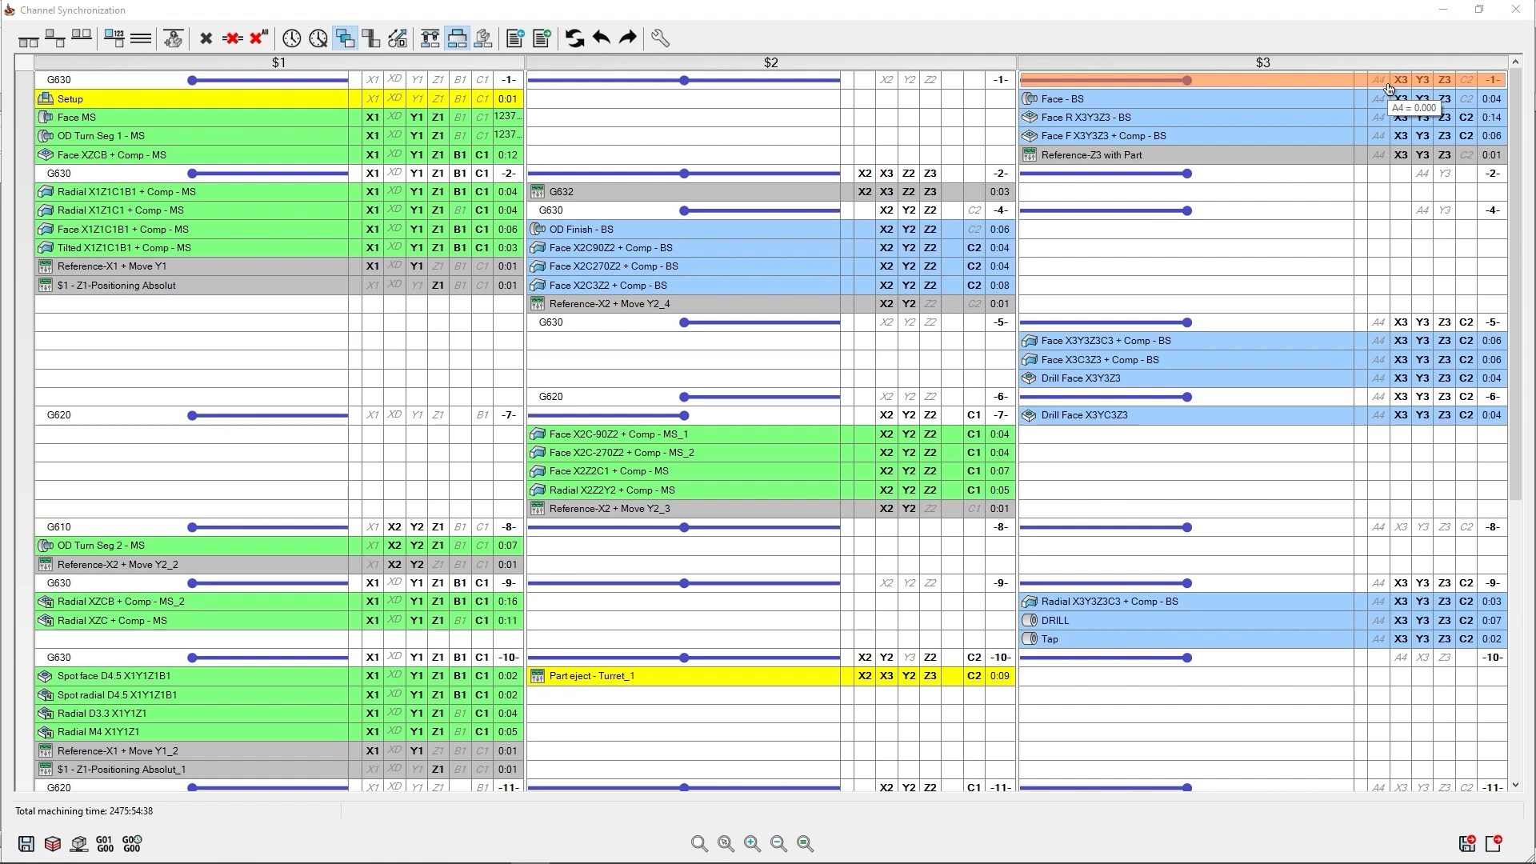
# View the Channel Synchronization table with operations in G630, G620 and G610 sync steps.
pyautogui.click(1127, 135)
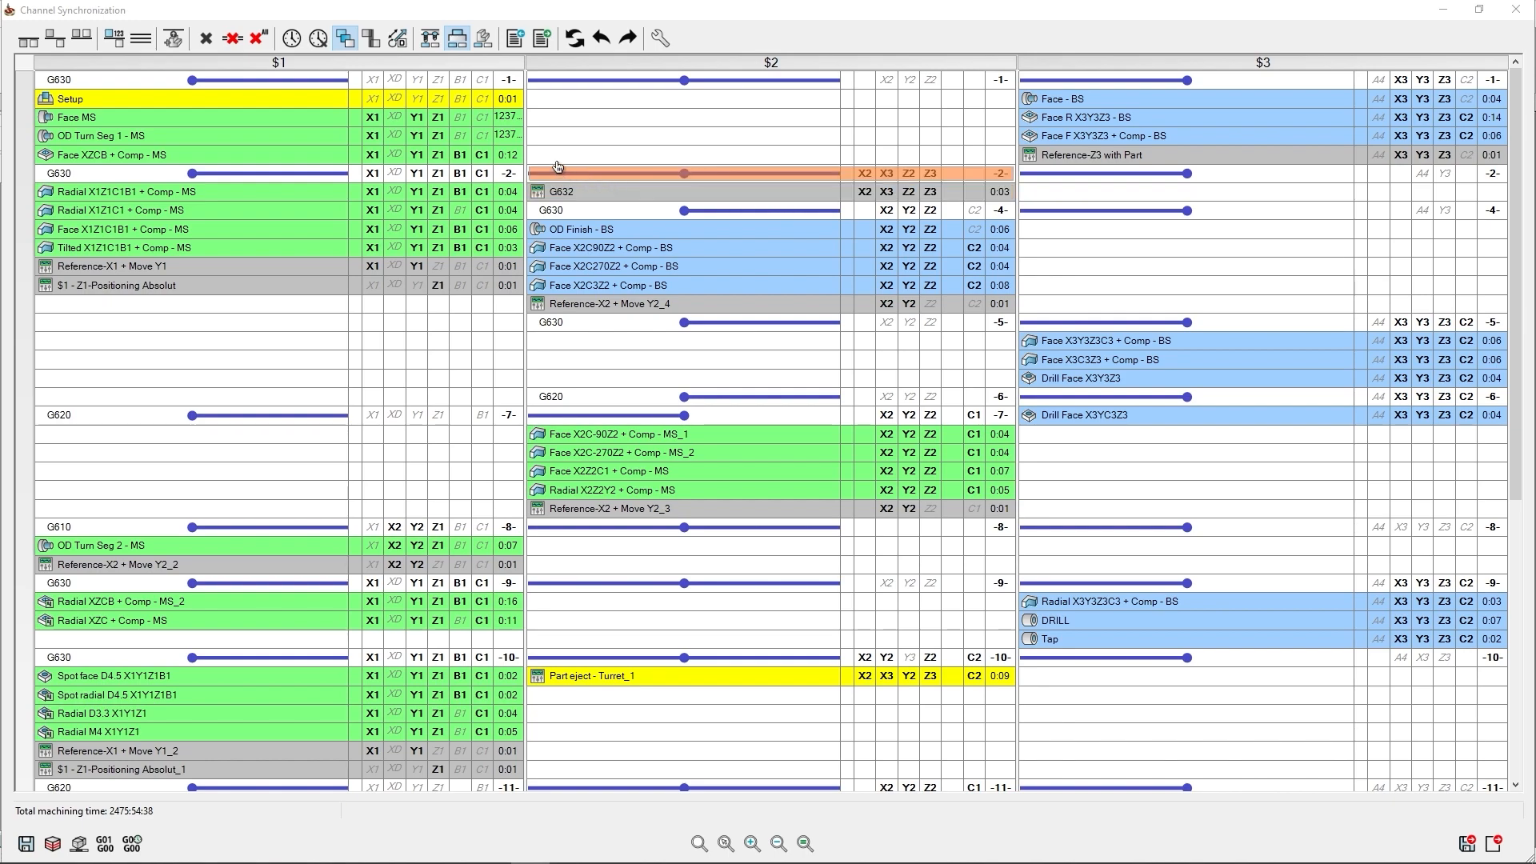
pyautogui.moveTo(397, 38)
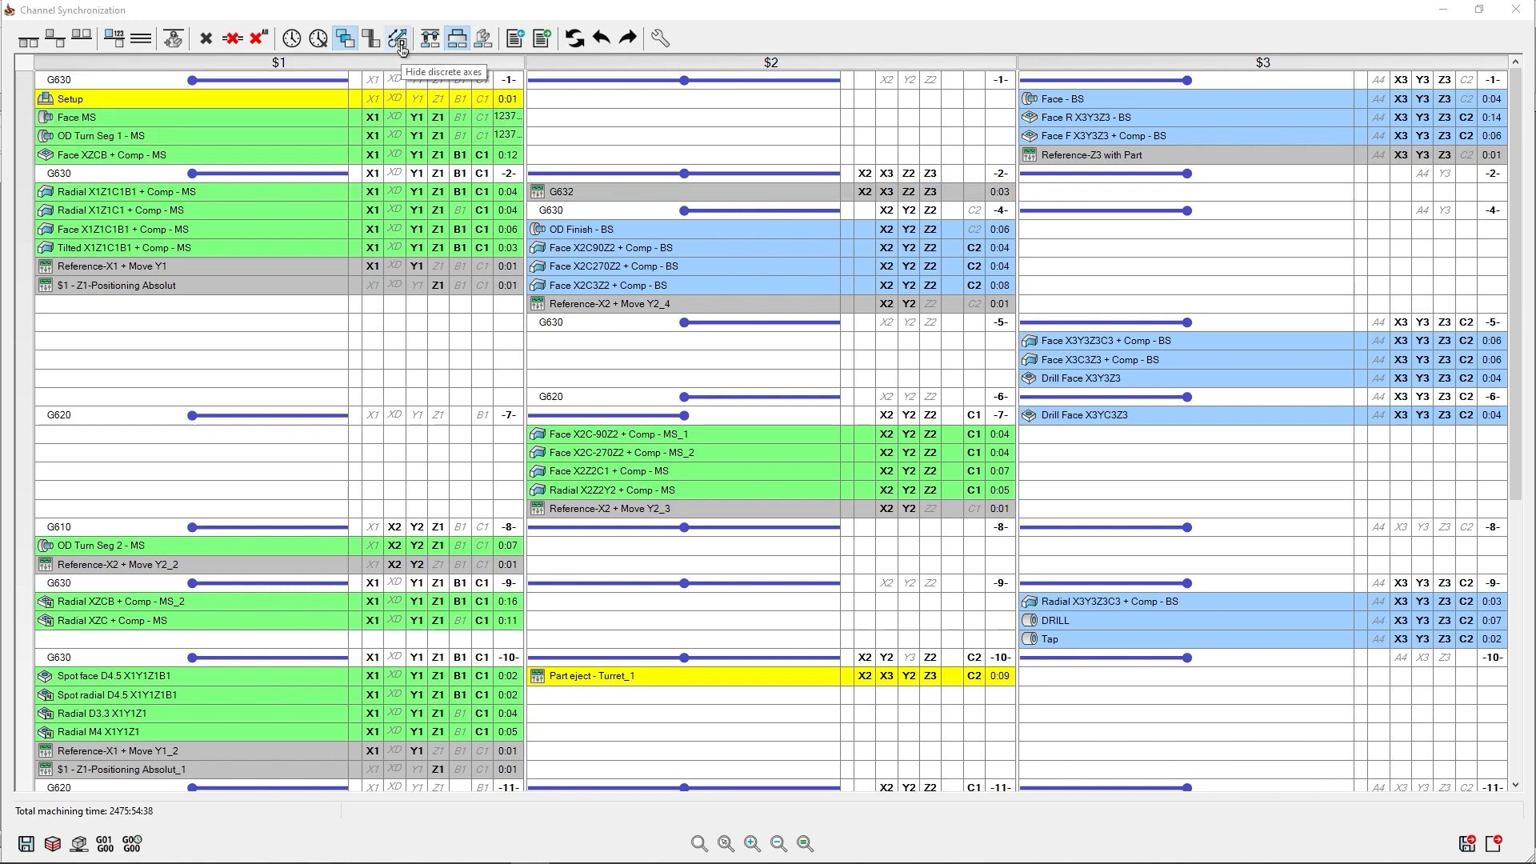
# Hide the discrete axes columns in the Channel Synchronization table.
pyautogui.click(398, 39)
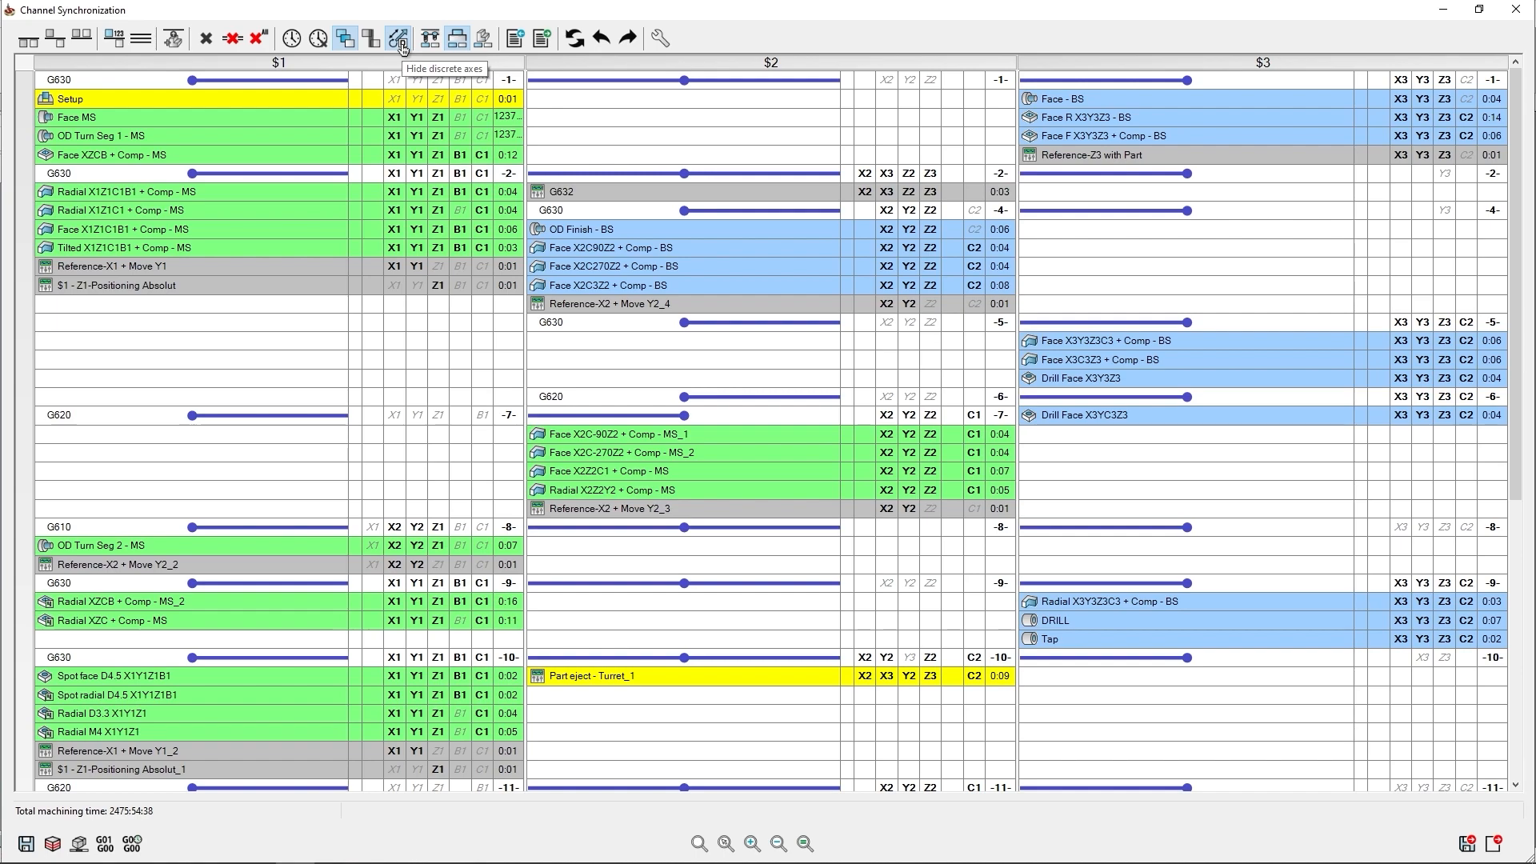
pyautogui.click(400, 38)
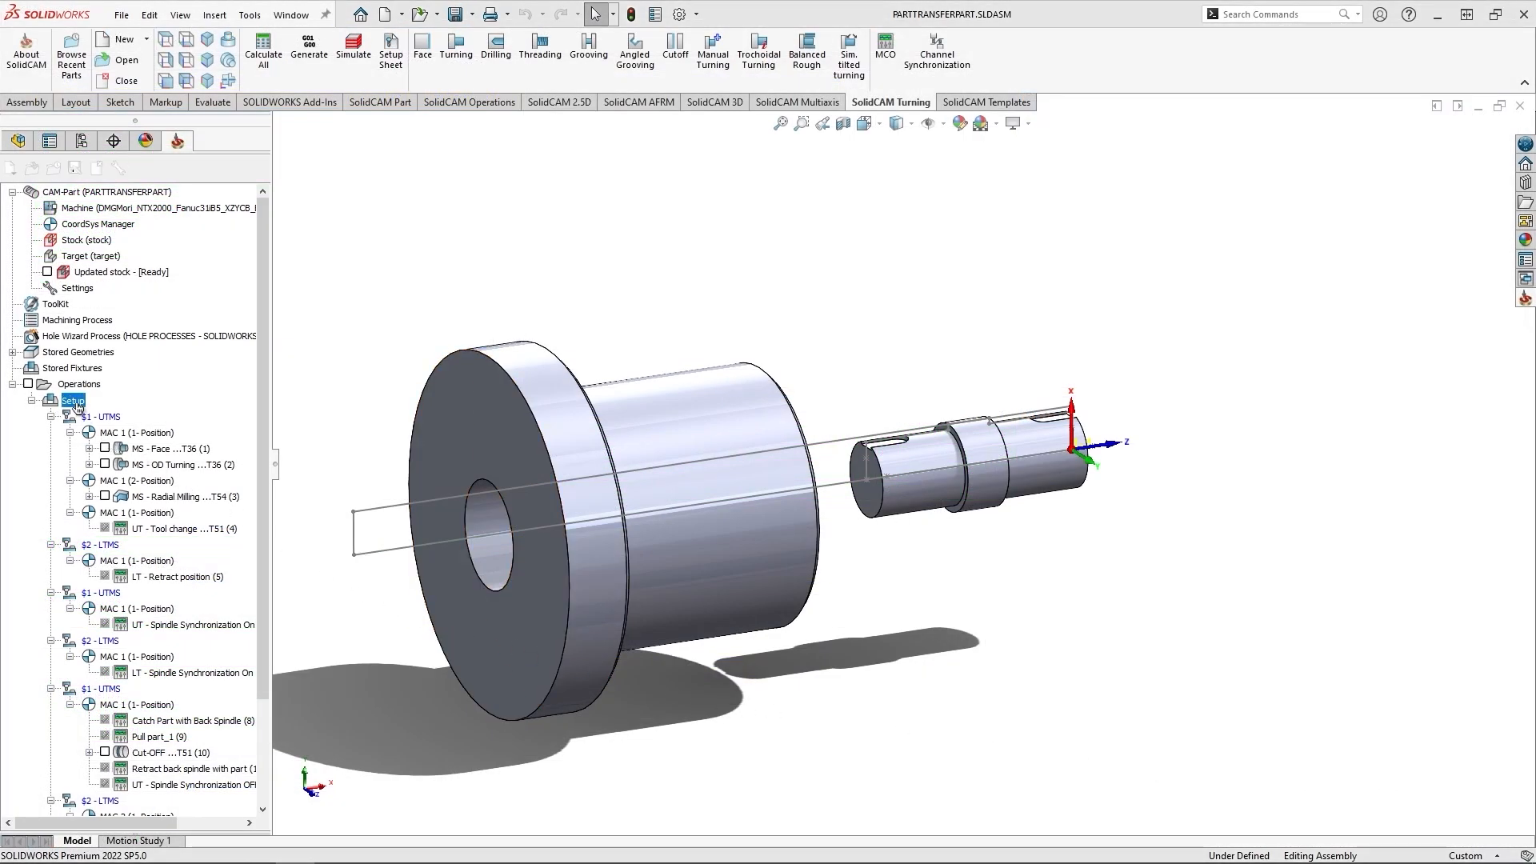
# Open the PARTTRANSFERPART Setup's machine setup dialog alongside the Machine Preview.
pyautogui.doubleClick(73, 400)
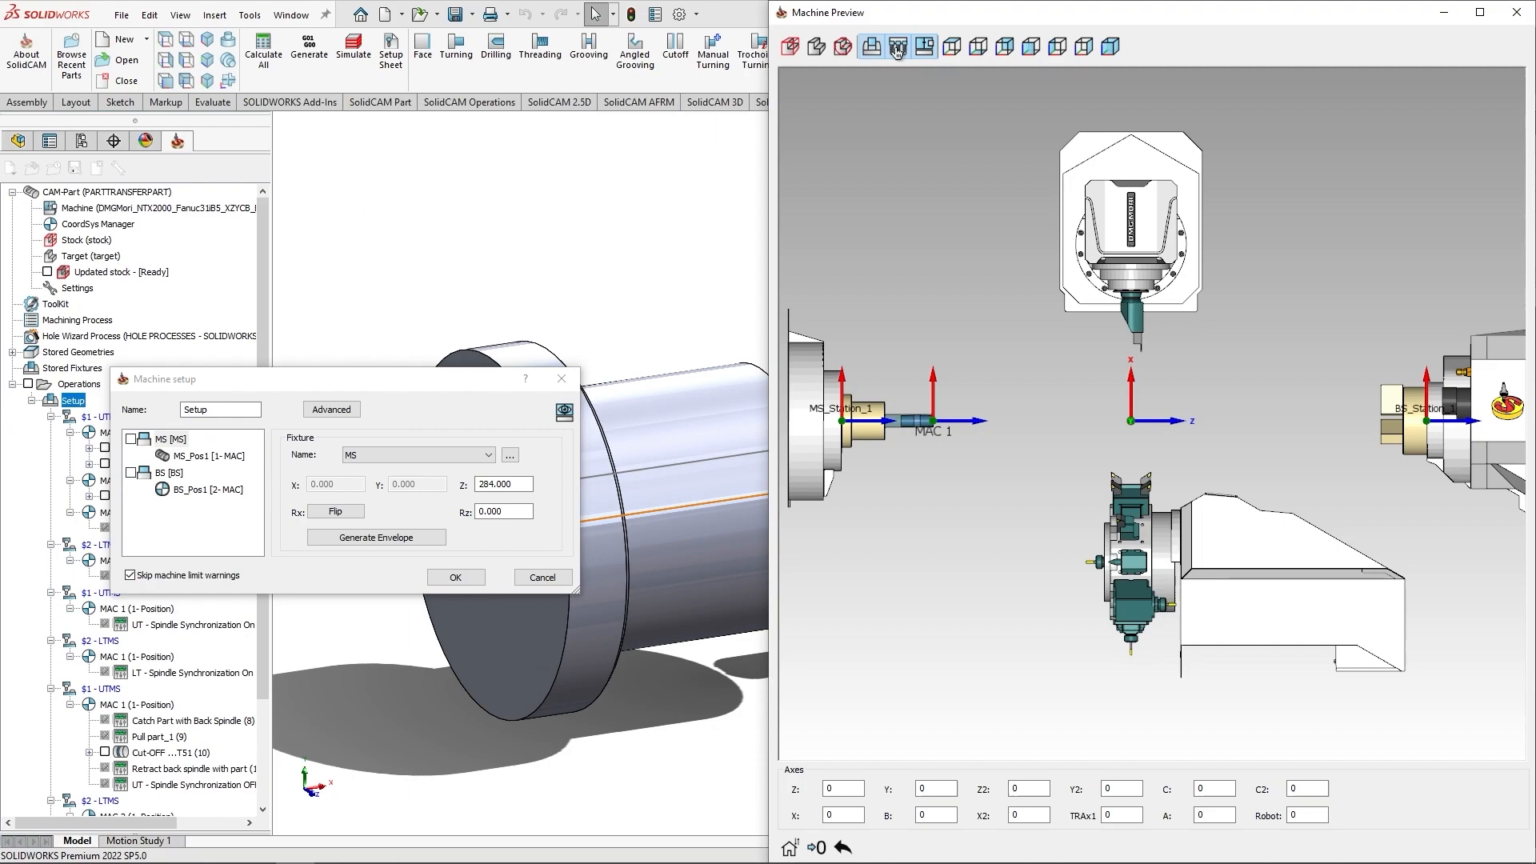
# Hide the tools in the Machine Preview and try toggling the machine STL display.
pyautogui.click(896, 46)
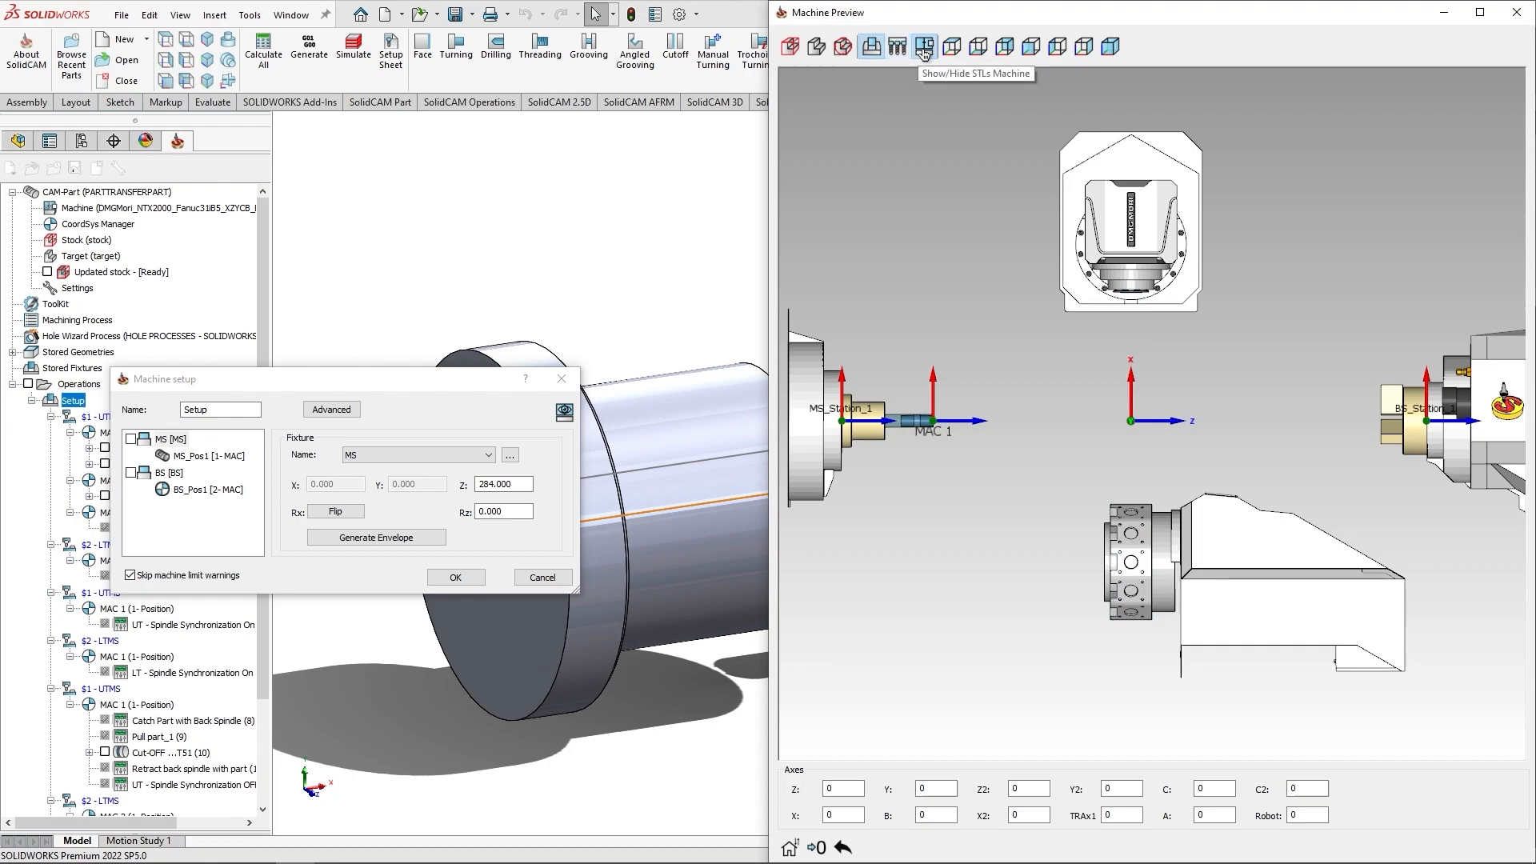
pyautogui.click(925, 47)
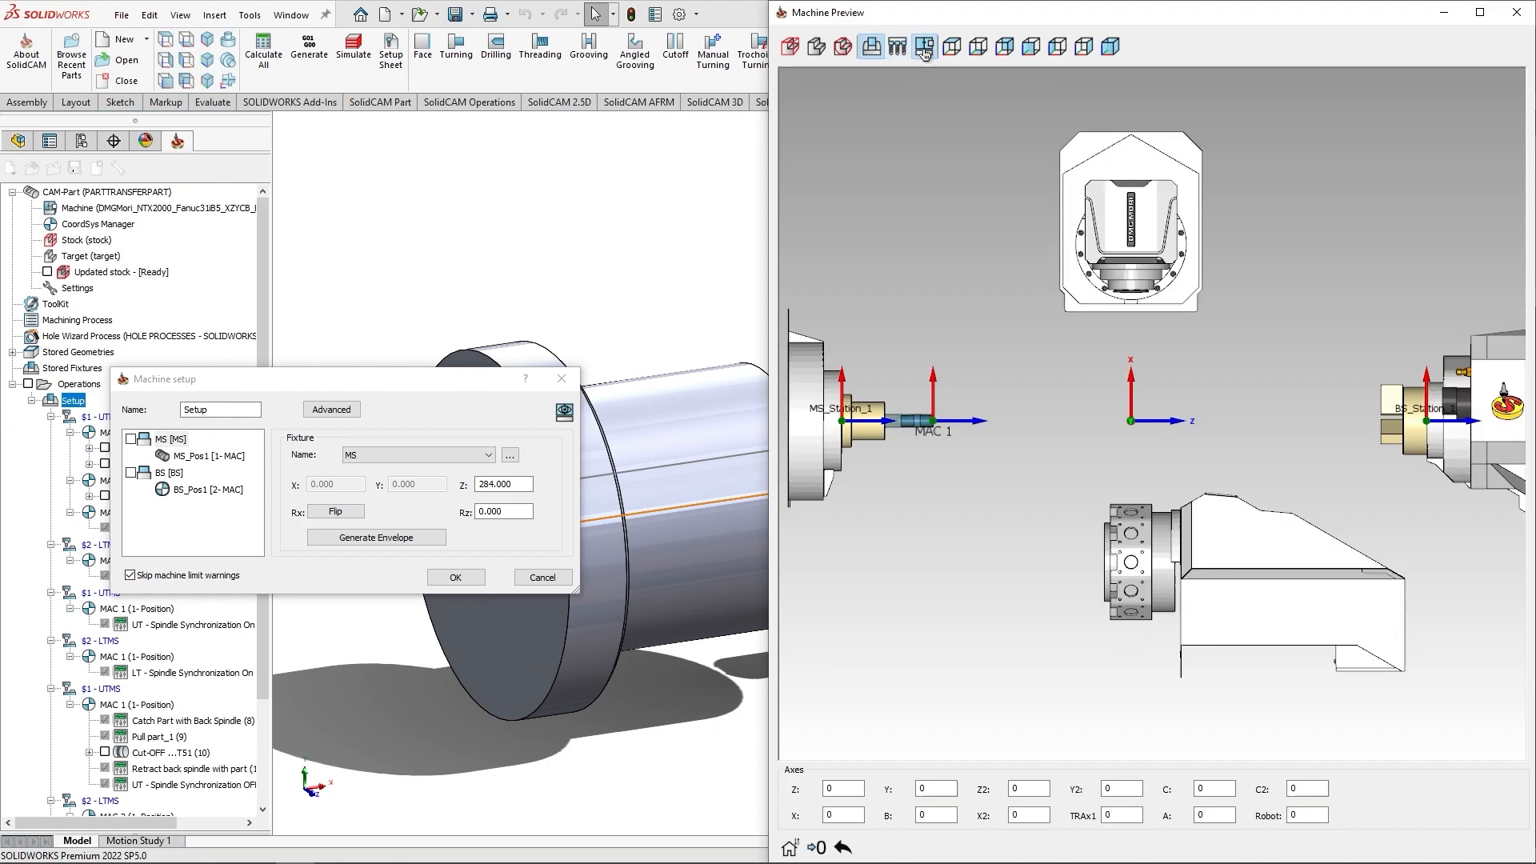
pyautogui.click(898, 46)
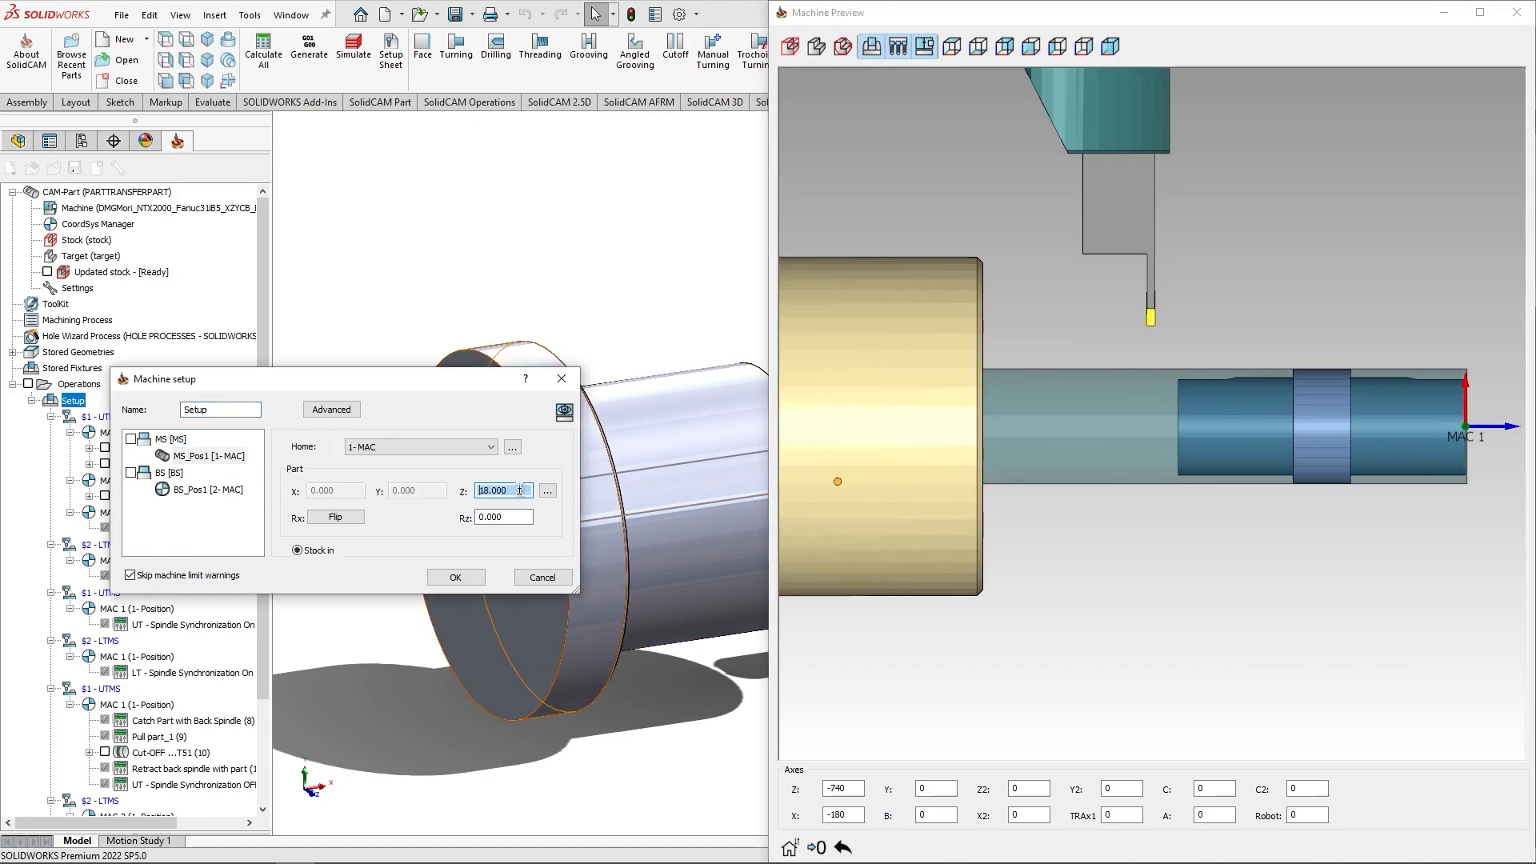
# Change the MS_Pos1 part Z position from 22.000 to 30.000 in machine setup.
pyautogui.write('22.000')
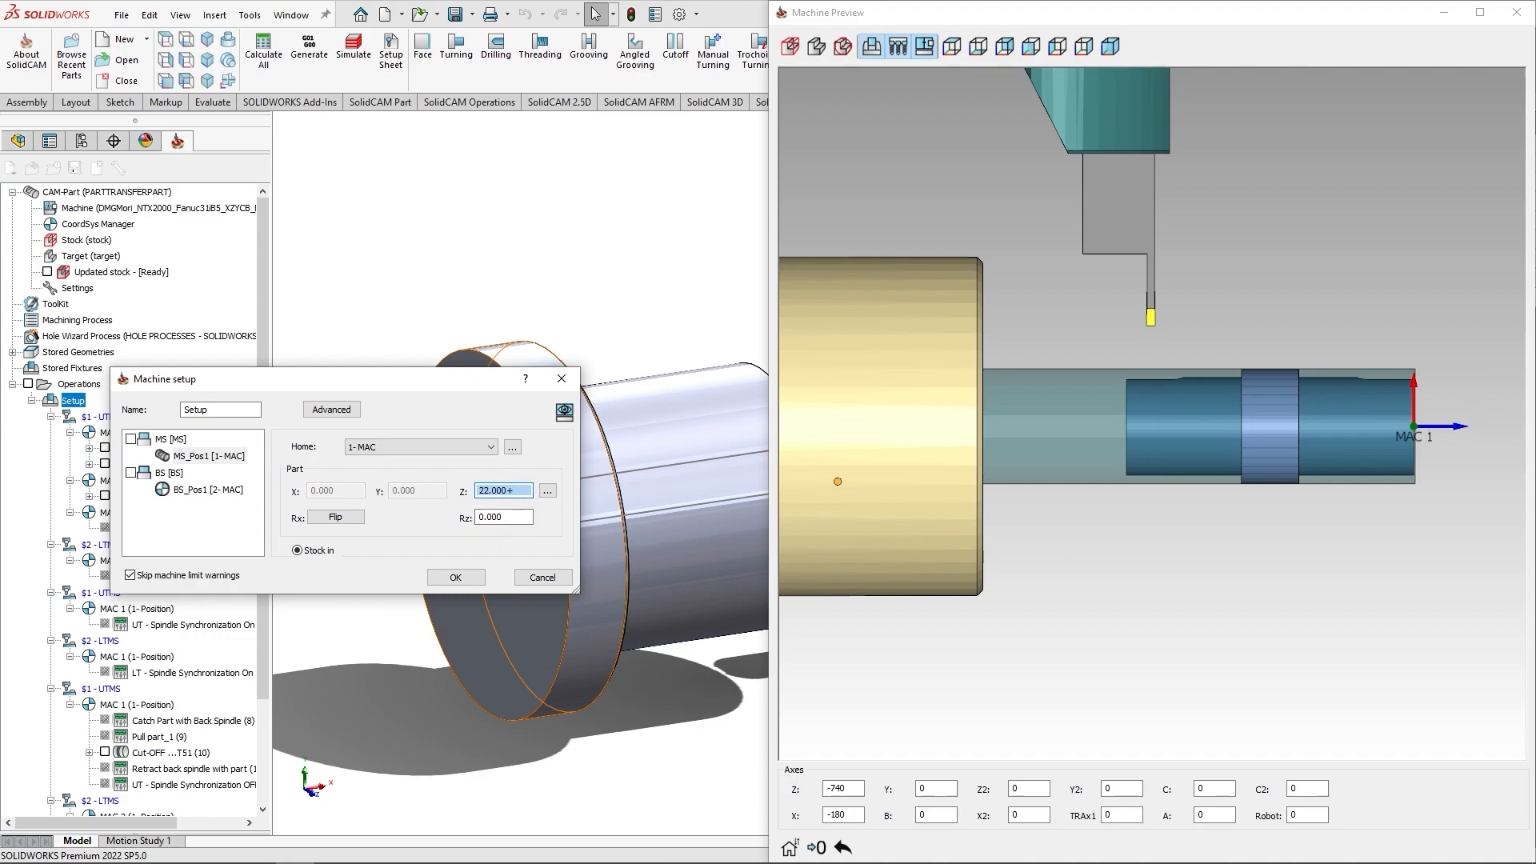
pyautogui.write('30.000')
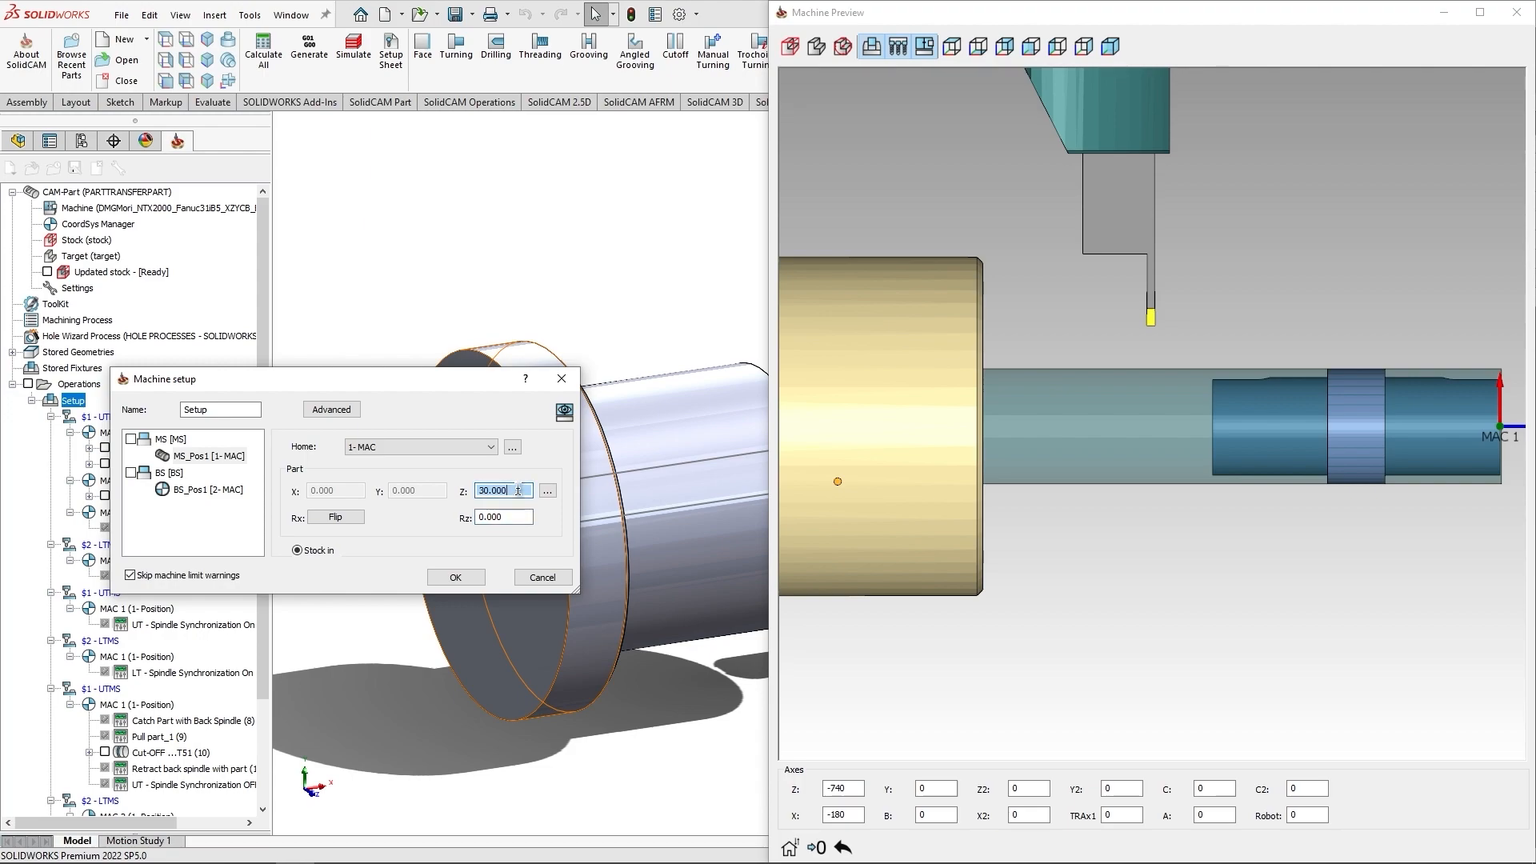